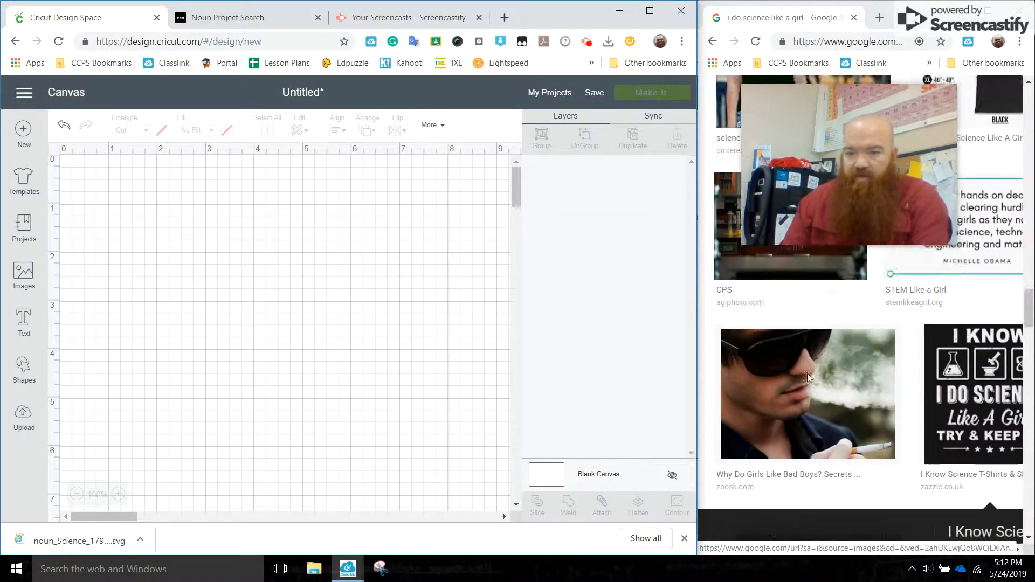
# Step: Scroll down through the Google Images results for the science shirt design
pyautogui.scroll(-3)
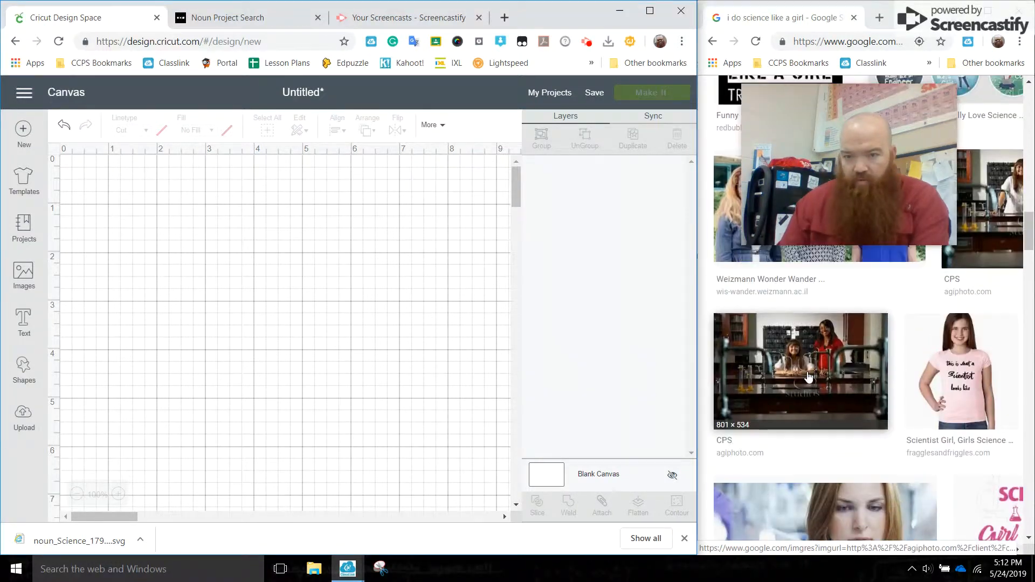
pyautogui.scroll(-3)
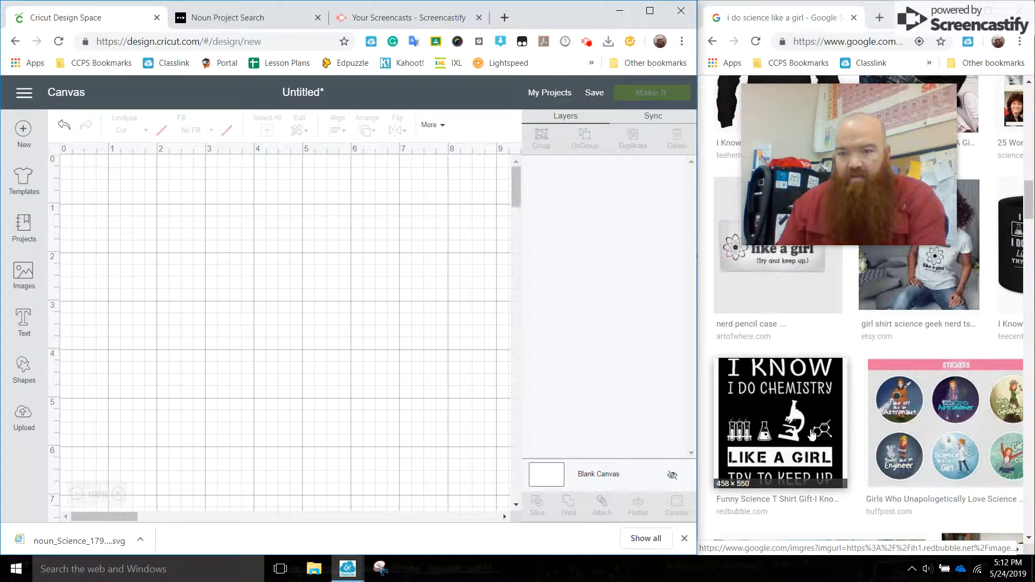
pyautogui.scroll(-3)
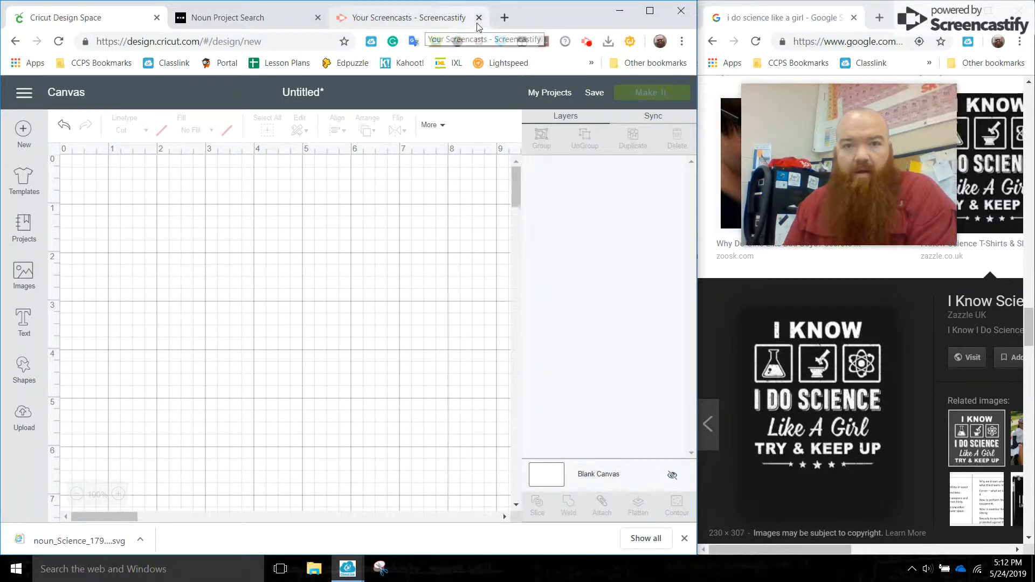
# Step: Close the Screencastify tab and return to the Noun Project home page
pyautogui.click(478, 17)
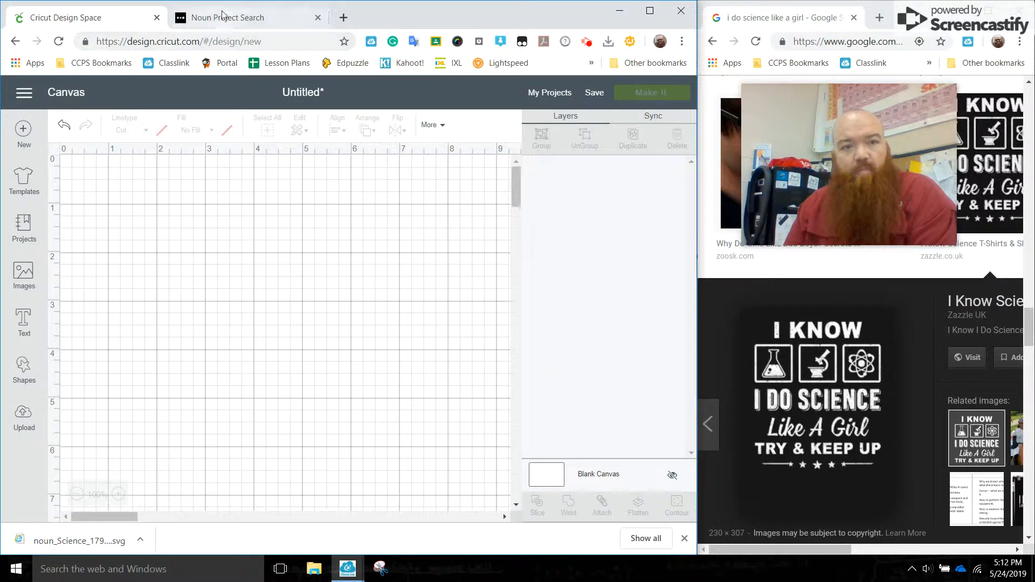
pyautogui.click(228, 17)
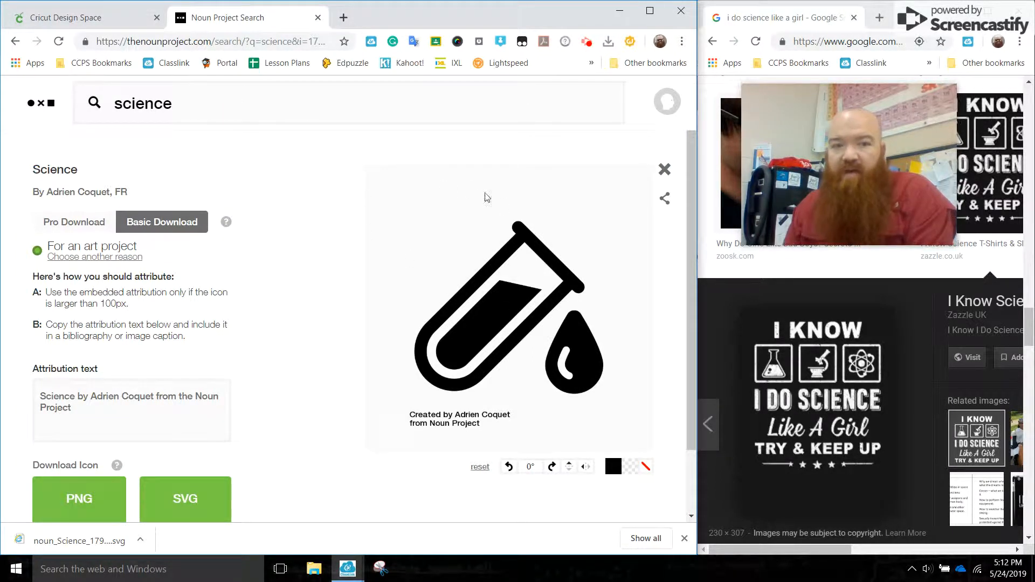
pyautogui.click(30, 104)
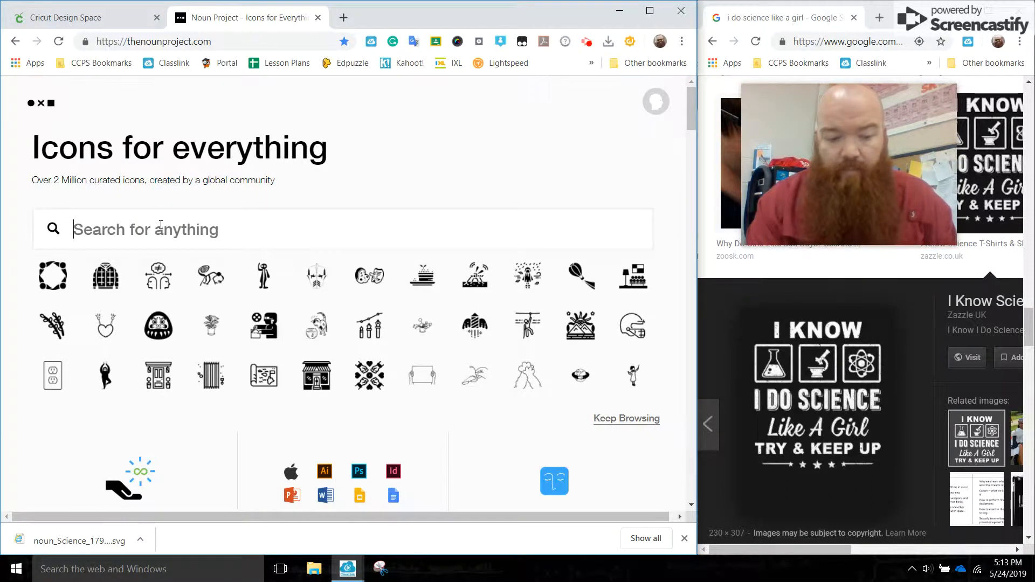
# Step: Search Noun Project for 'science' and browse down the icon results
pyautogui.write('science')
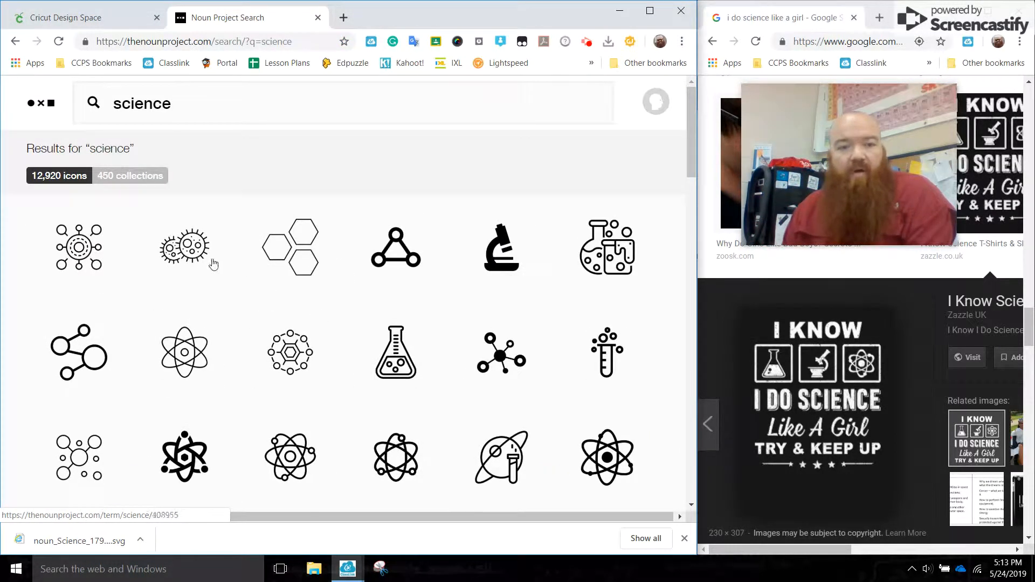
pyautogui.moveTo(332, 273)
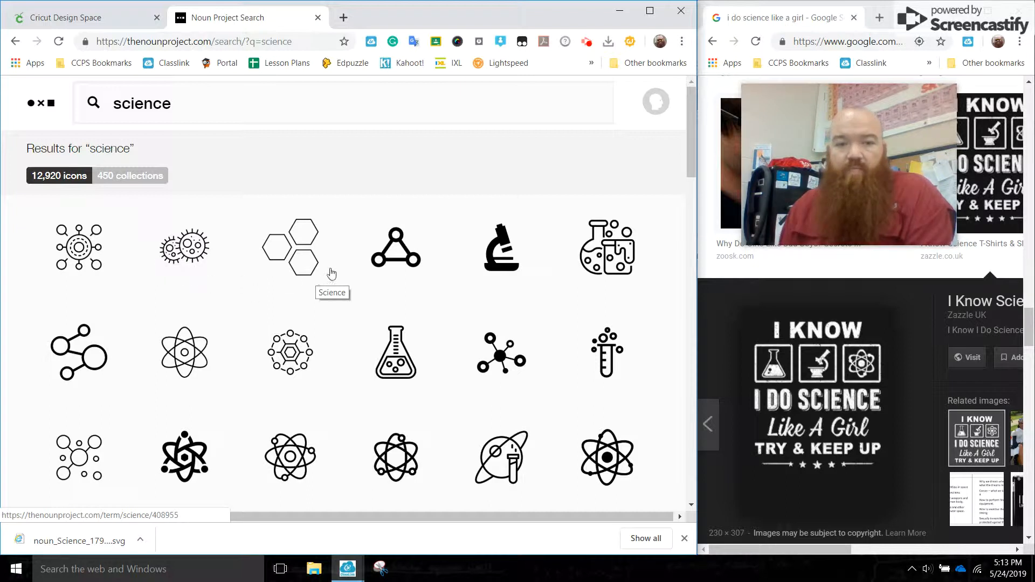
pyautogui.moveTo(555, 280)
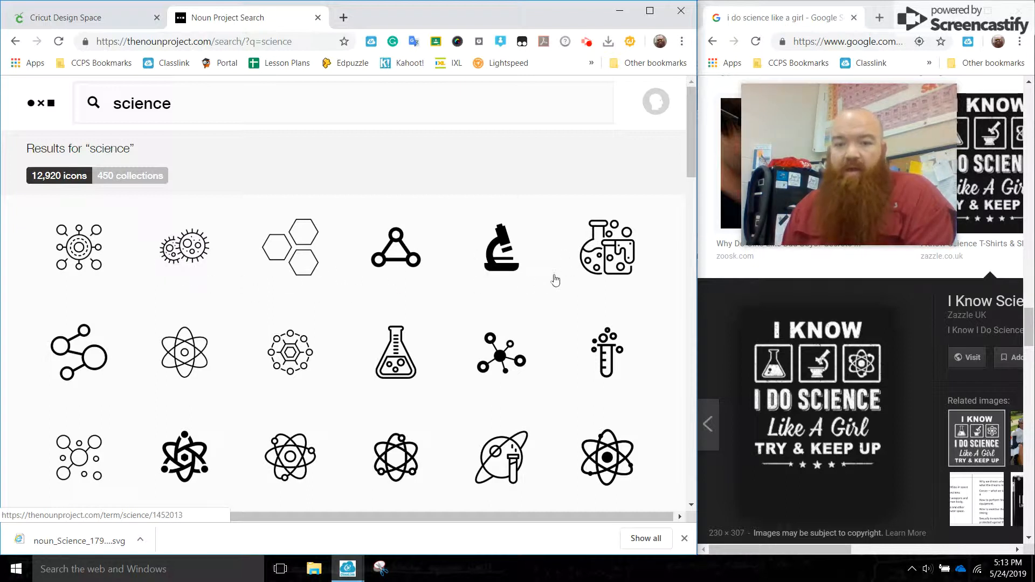
pyautogui.scroll(-3)
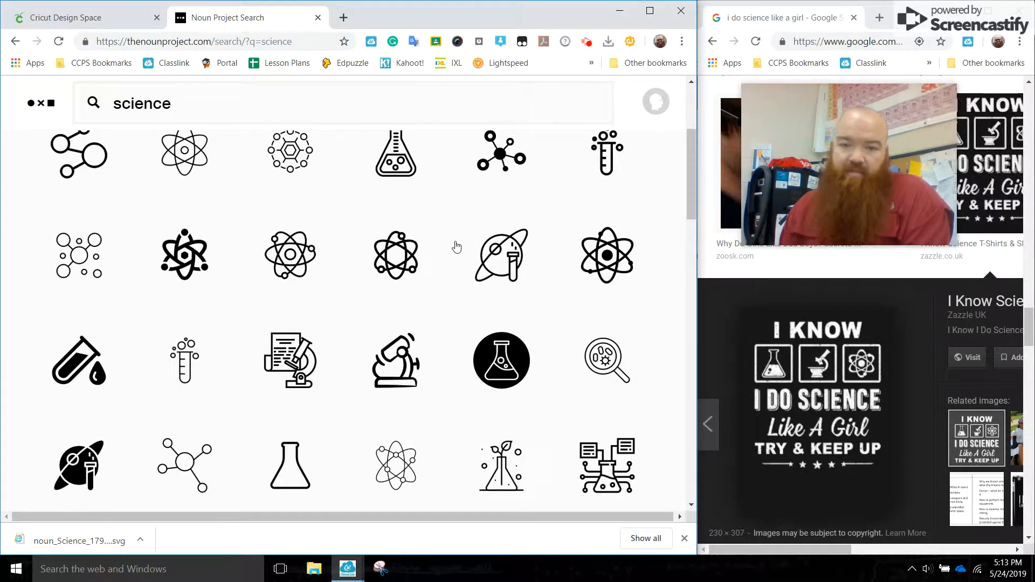
pyautogui.scroll(-3)
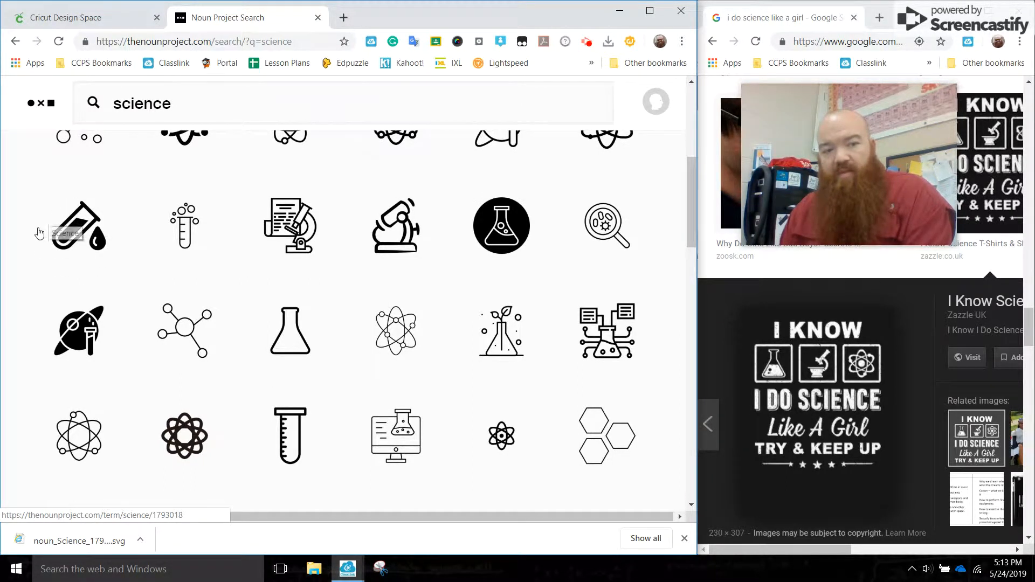
pyautogui.moveTo(79, 227)
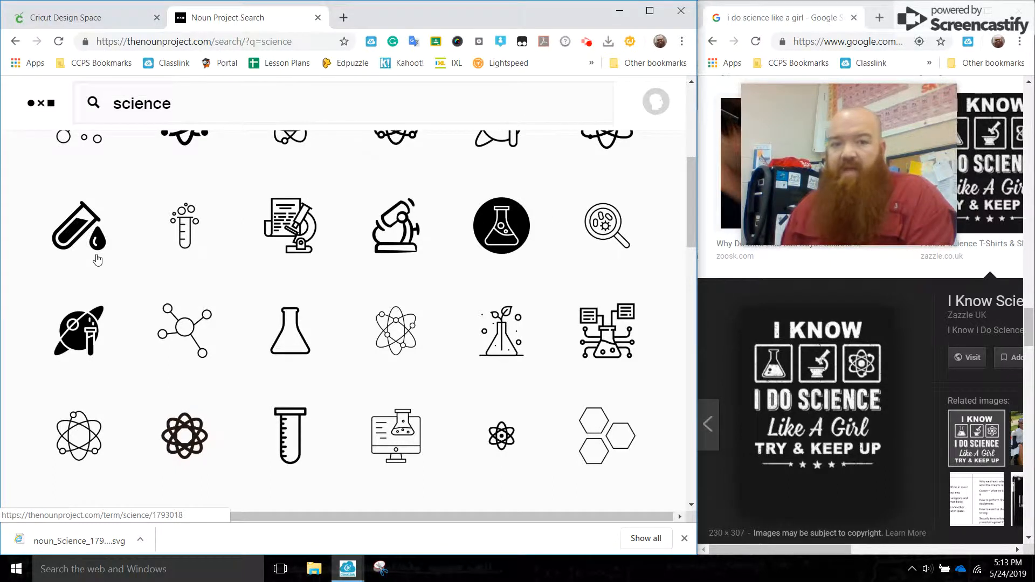
pyautogui.moveTo(396, 329)
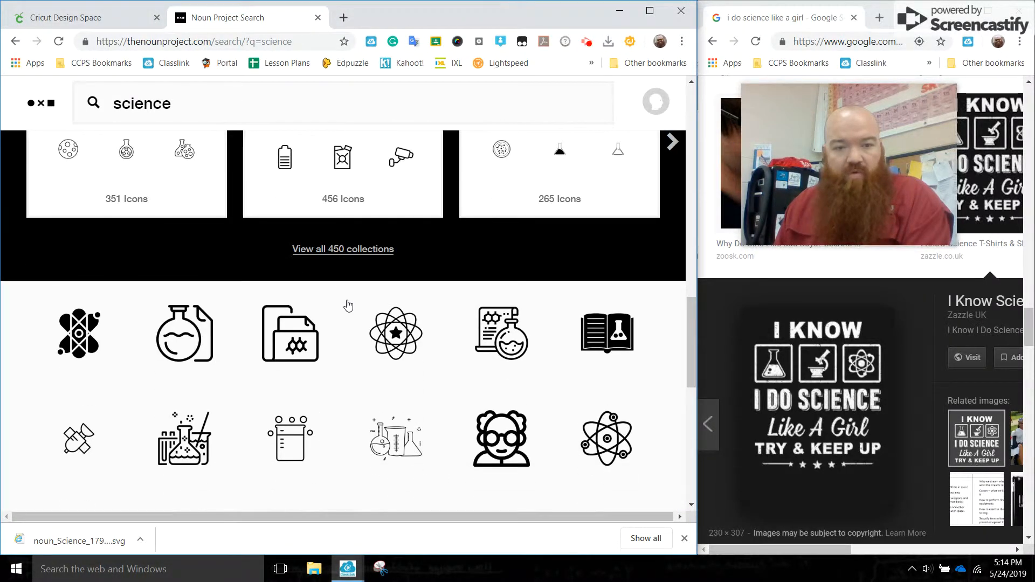
pyautogui.scroll(-3)
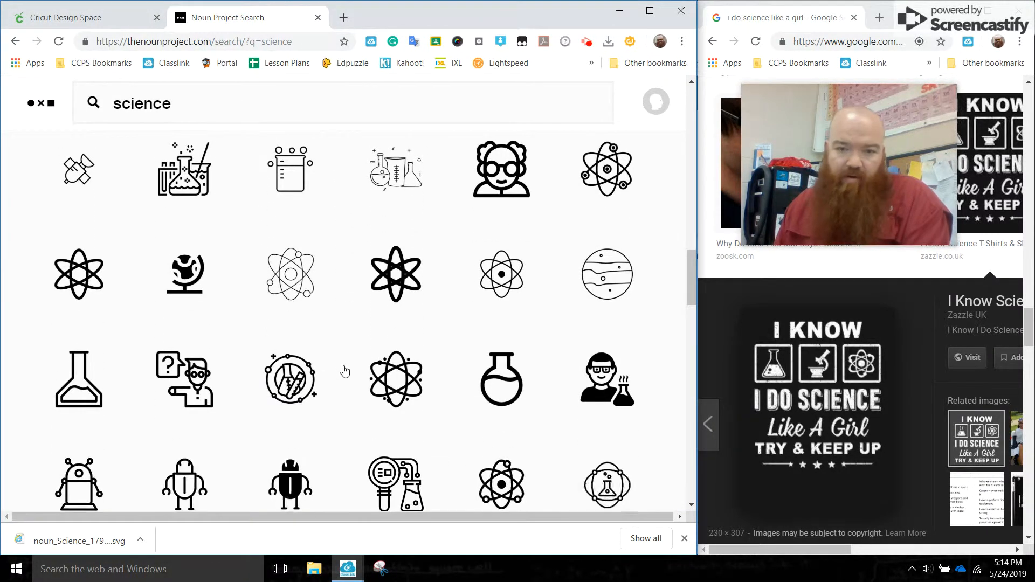
pyautogui.scroll(-3)
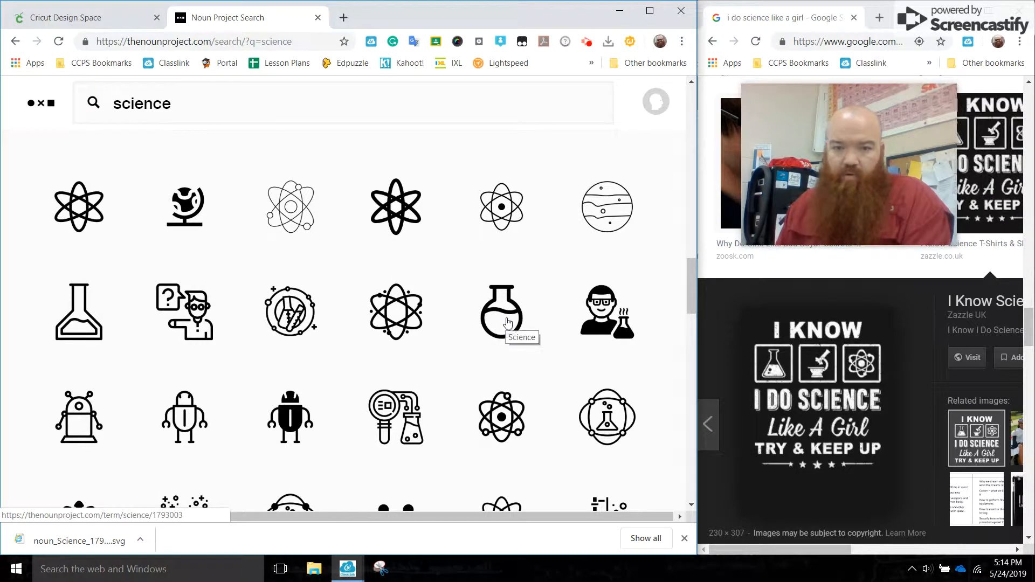
pyautogui.scroll(-3)
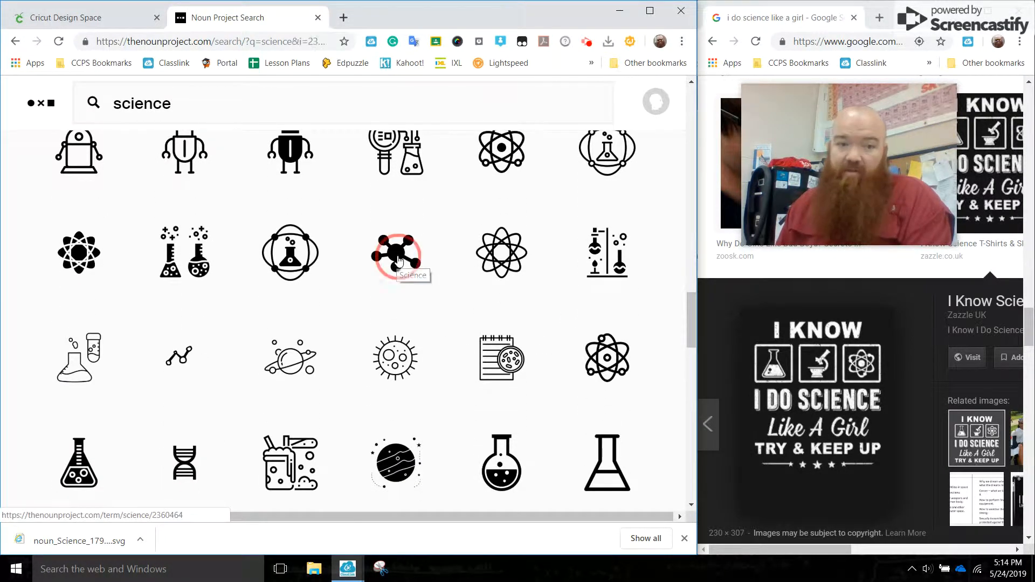
# Step: Choose the free basic download of the molecule icon for an art project
pyautogui.click(396, 252)
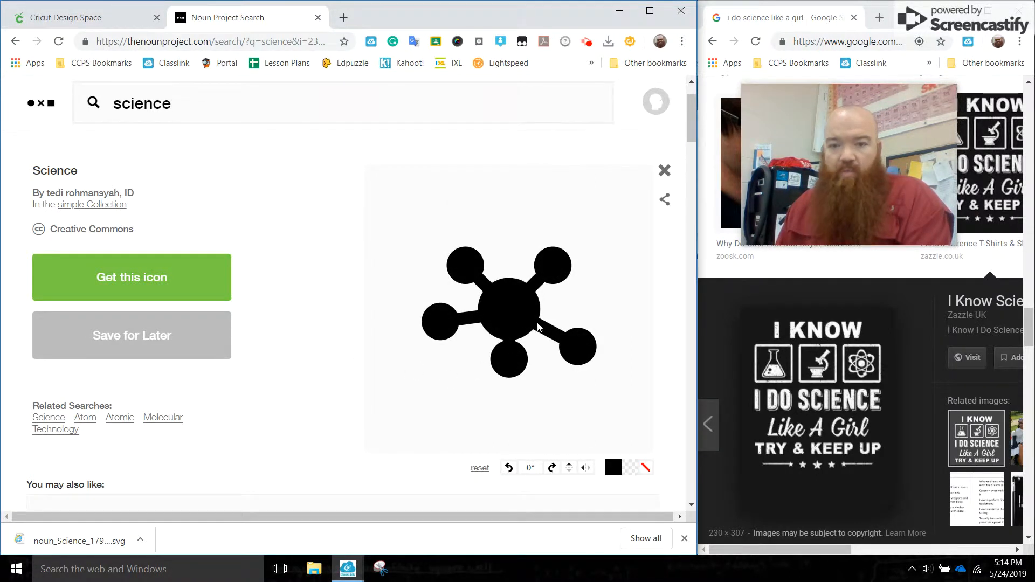
pyautogui.moveTo(475, 317)
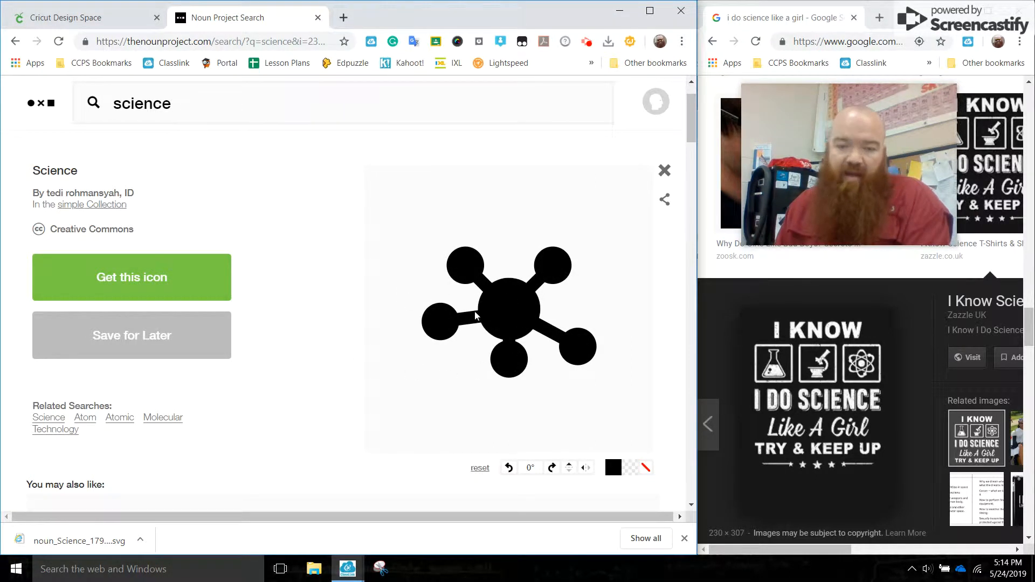
pyautogui.moveTo(176, 288)
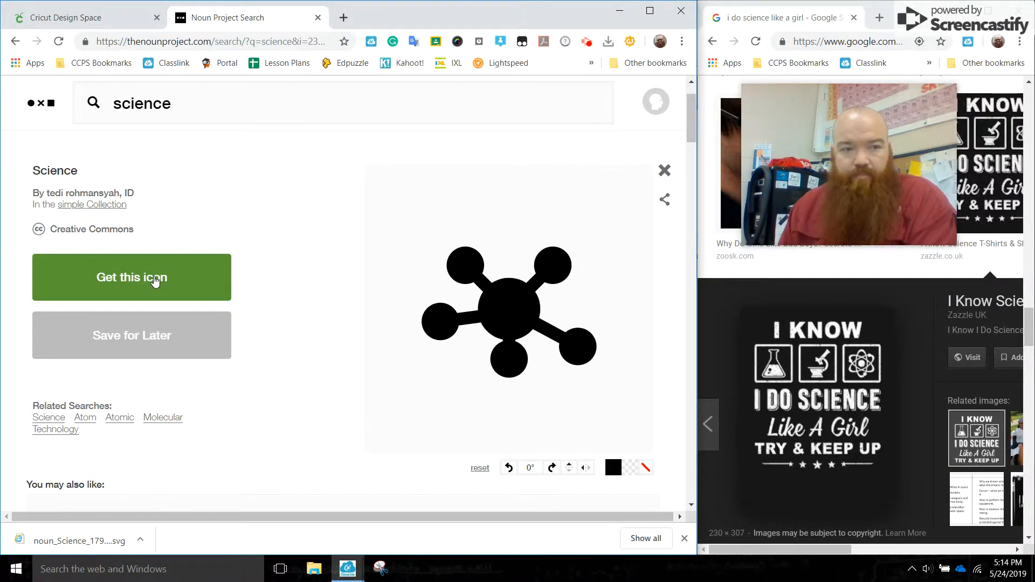
pyautogui.click(132, 277)
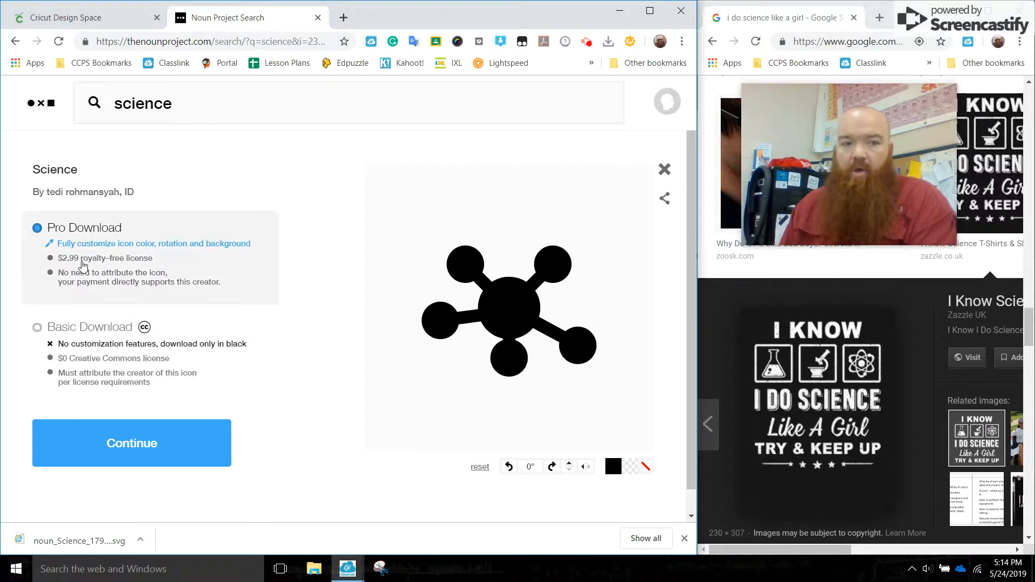
pyautogui.moveTo(56, 284)
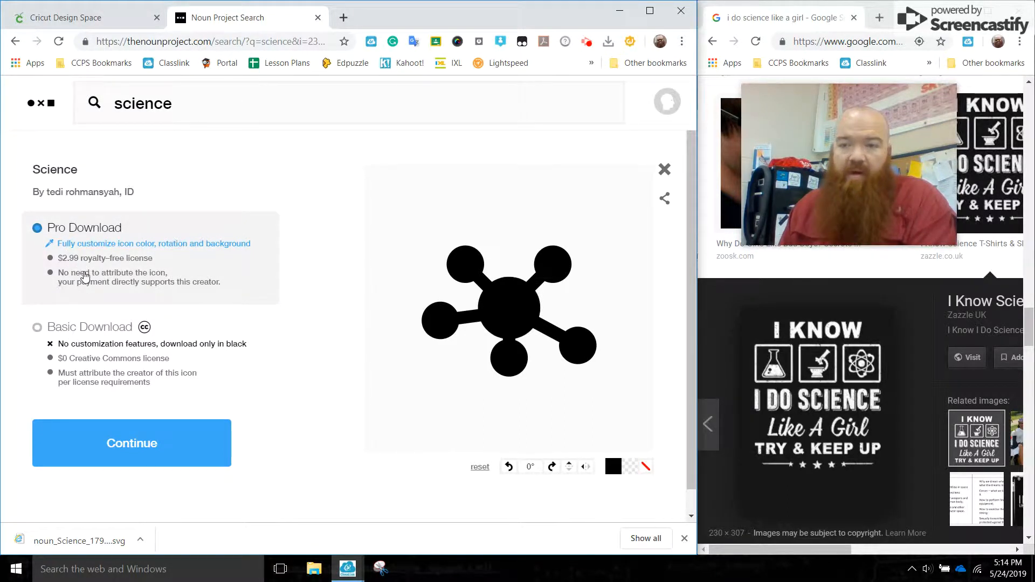
pyautogui.click(37, 327)
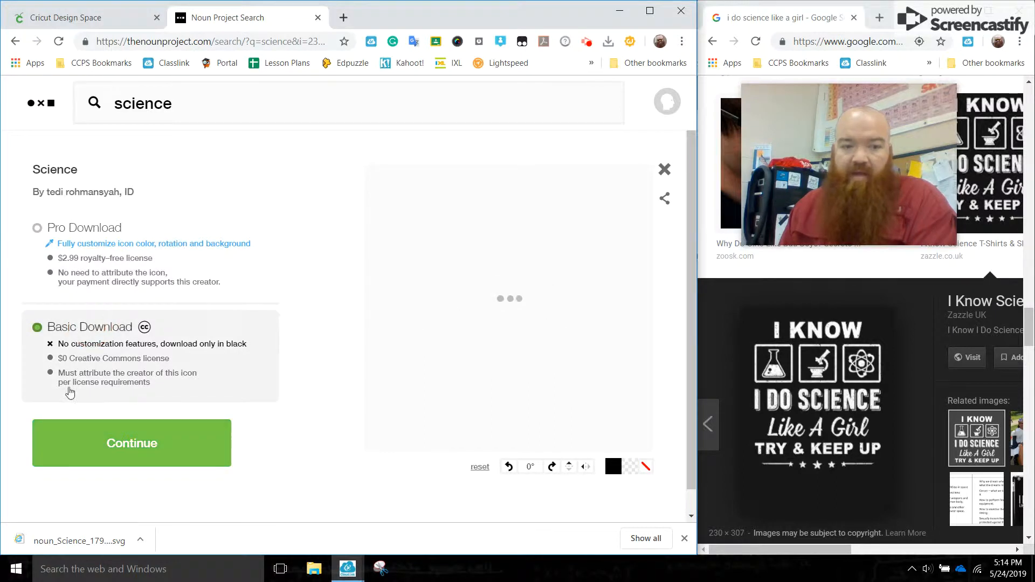
pyautogui.click(131, 443)
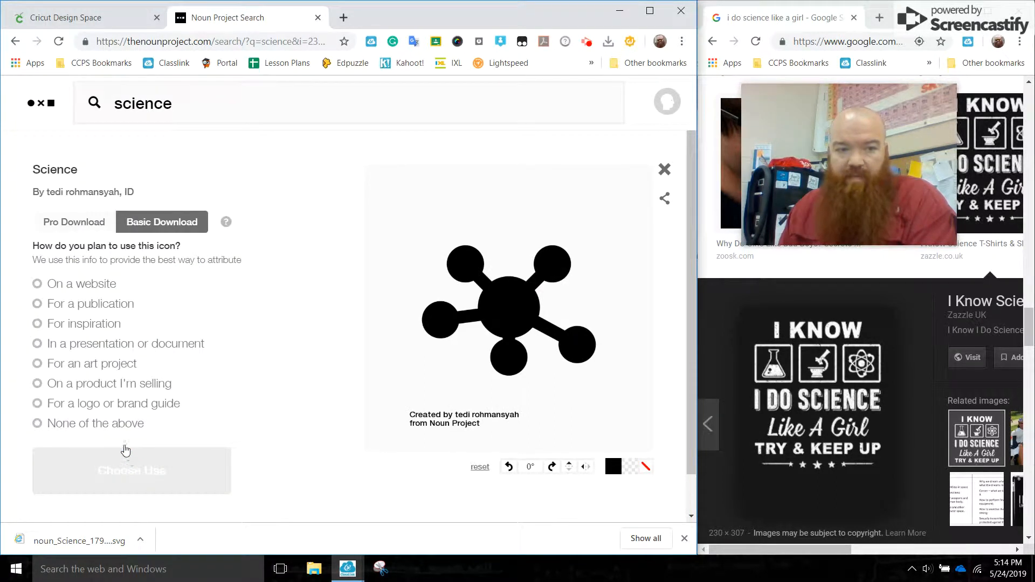
pyautogui.click(36, 363)
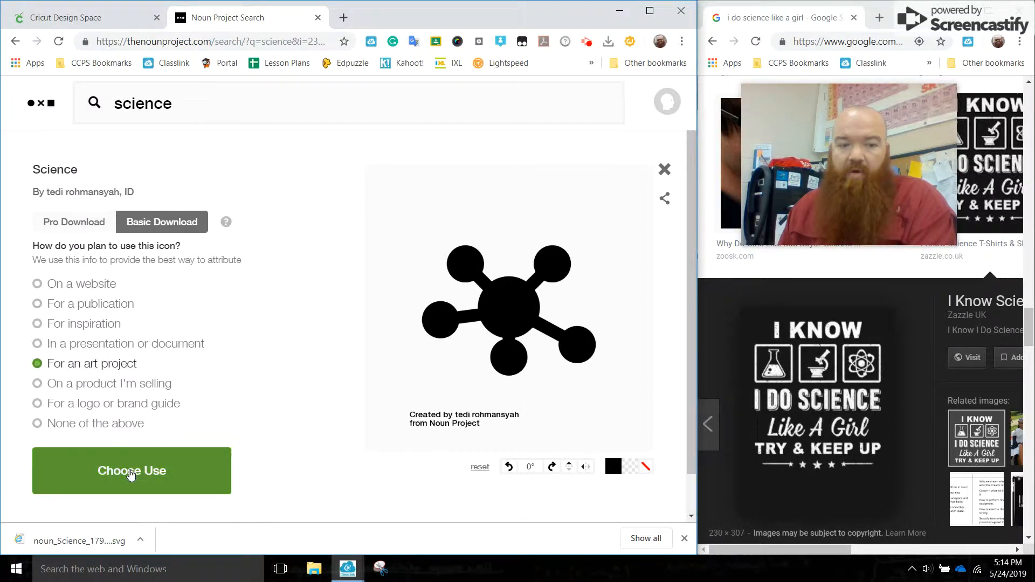
pyautogui.click(132, 470)
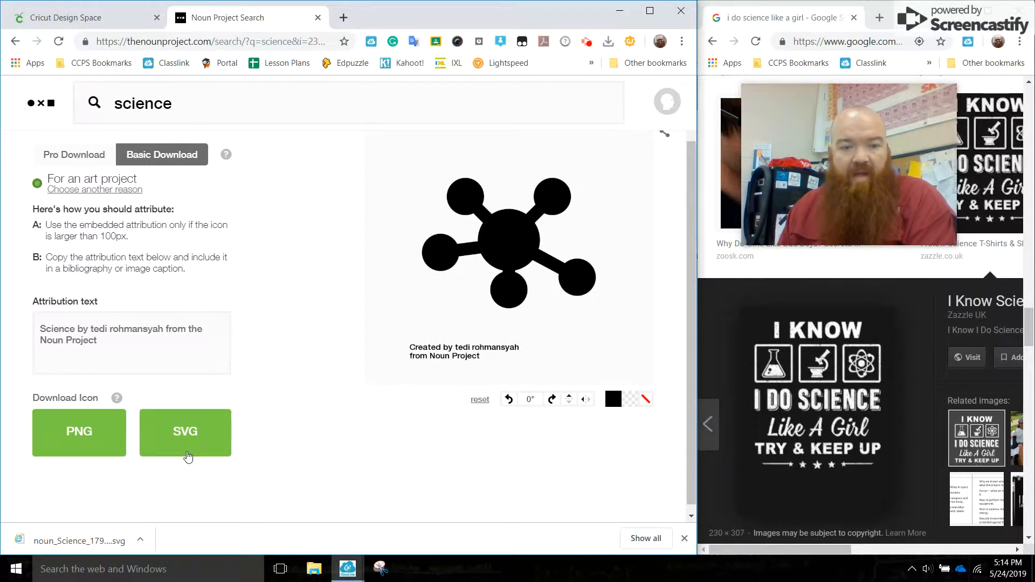
pyautogui.moveTo(147, 426)
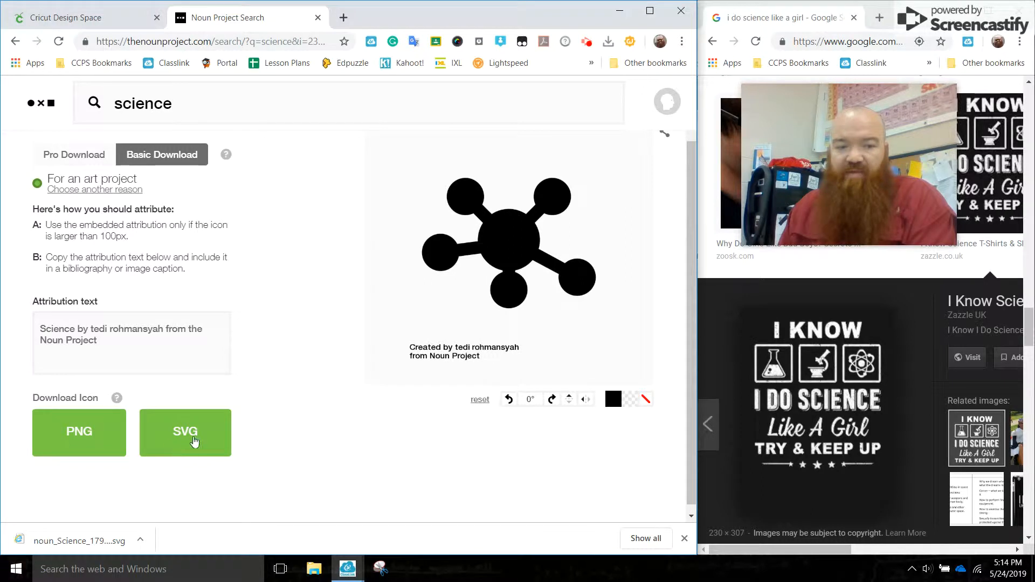
# Step: Download the molecule icon as an SVG file
pyautogui.click(185, 432)
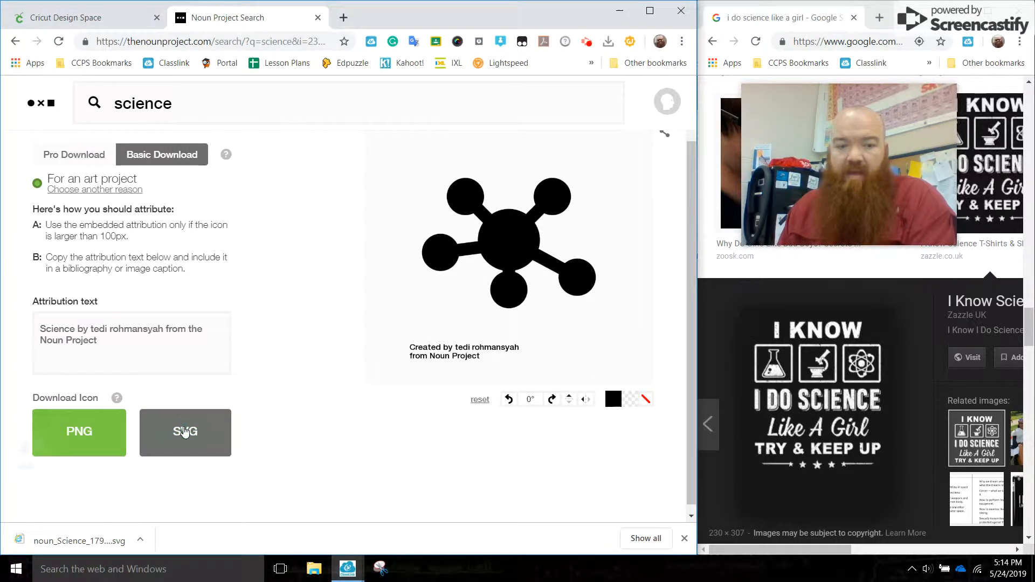
pyautogui.click(185, 432)
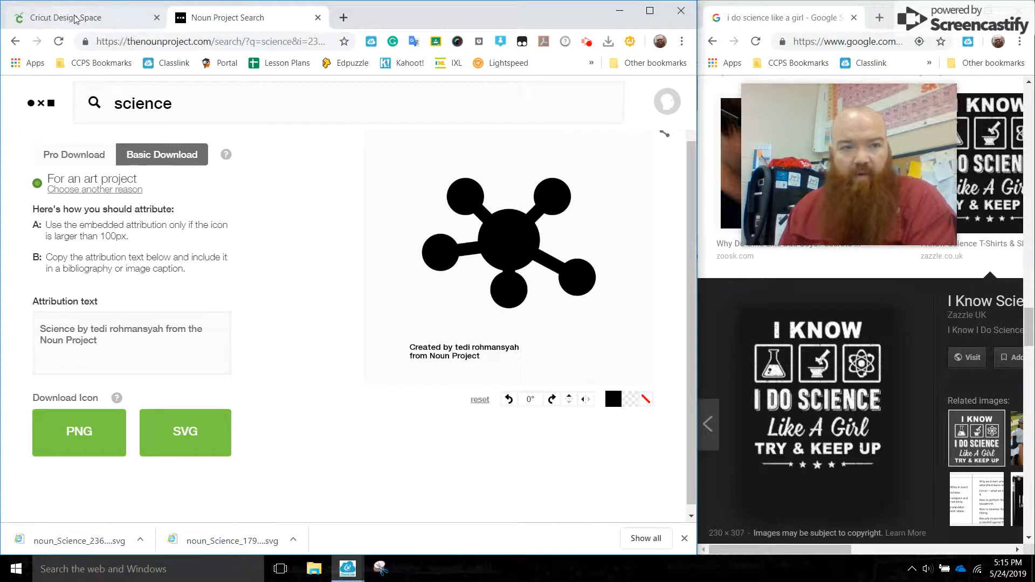
# Step: In Cricut, browse to and open the newest noun_Science SVG for upload
pyautogui.click(66, 17)
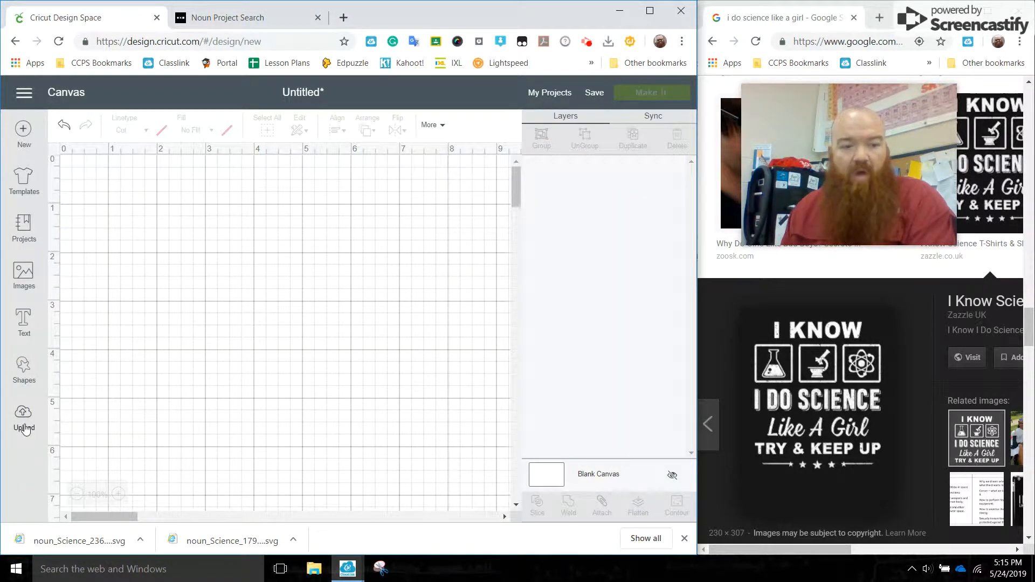
pyautogui.click(23, 422)
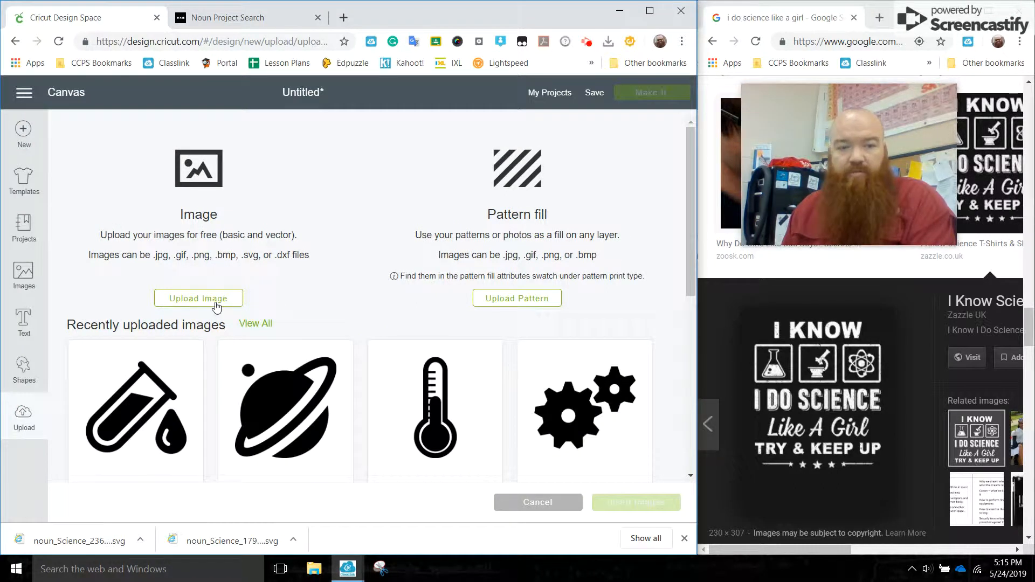
pyautogui.moveTo(168, 340)
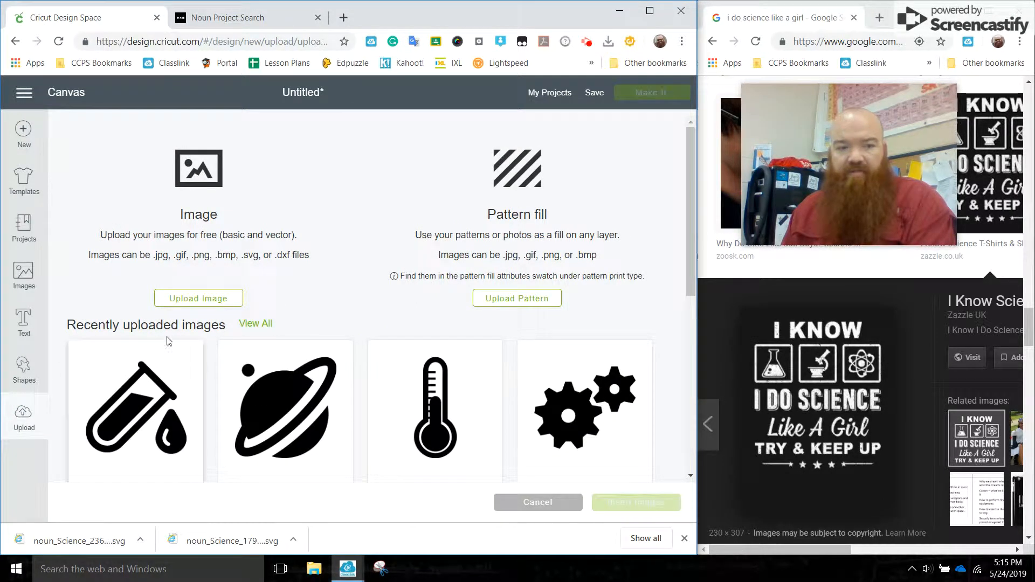
pyautogui.click(198, 297)
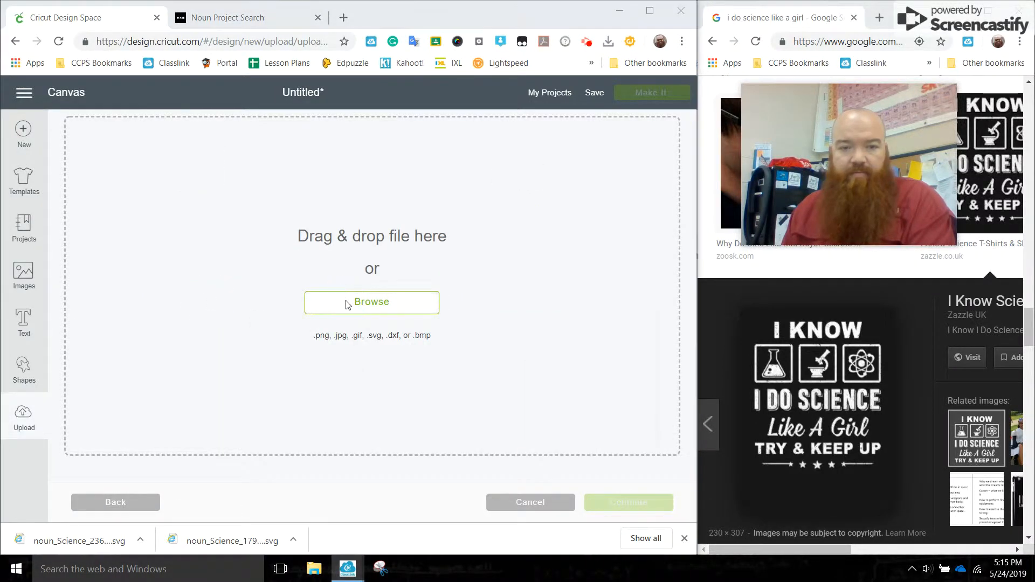
pyautogui.click(371, 302)
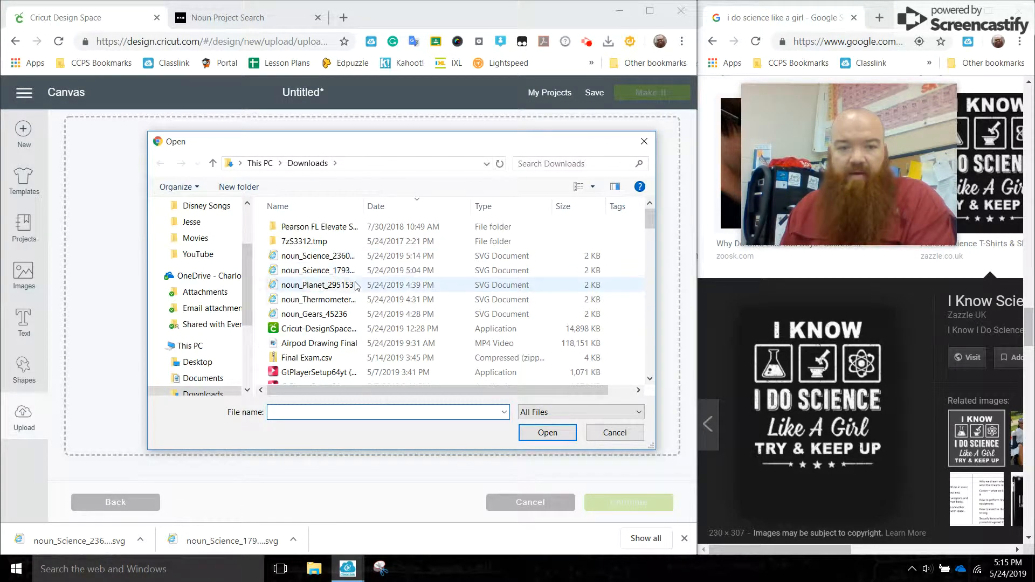
pyautogui.click(317, 255)
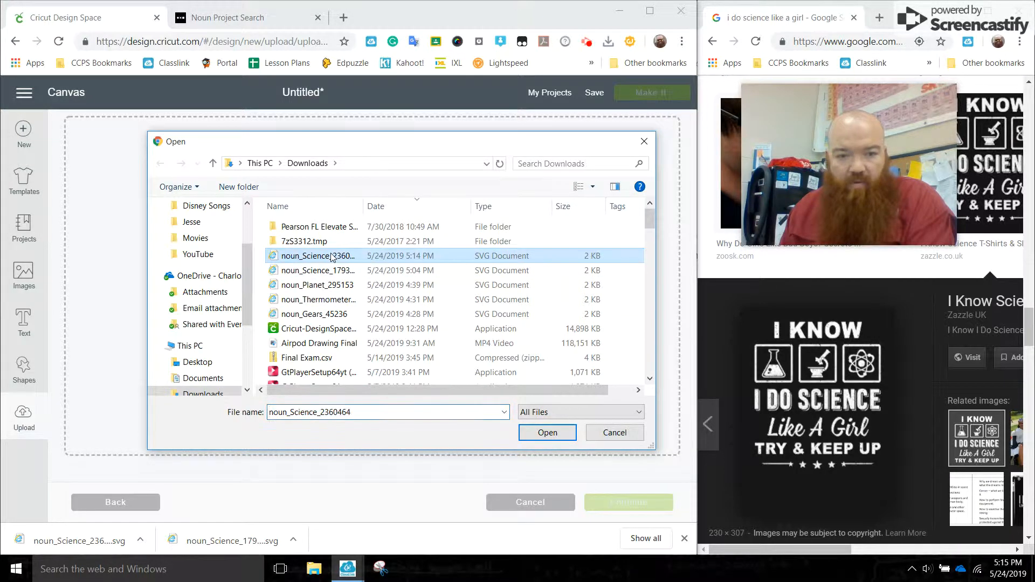
pyautogui.click(546, 432)
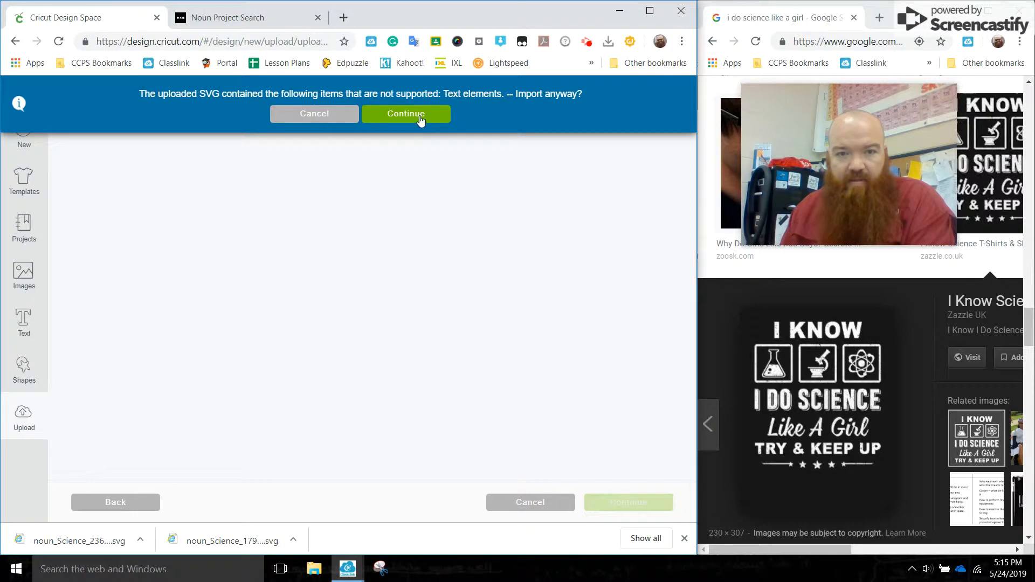
# Step: Import the molecule icon despite unsupported text and save it to uploads
pyautogui.click(406, 113)
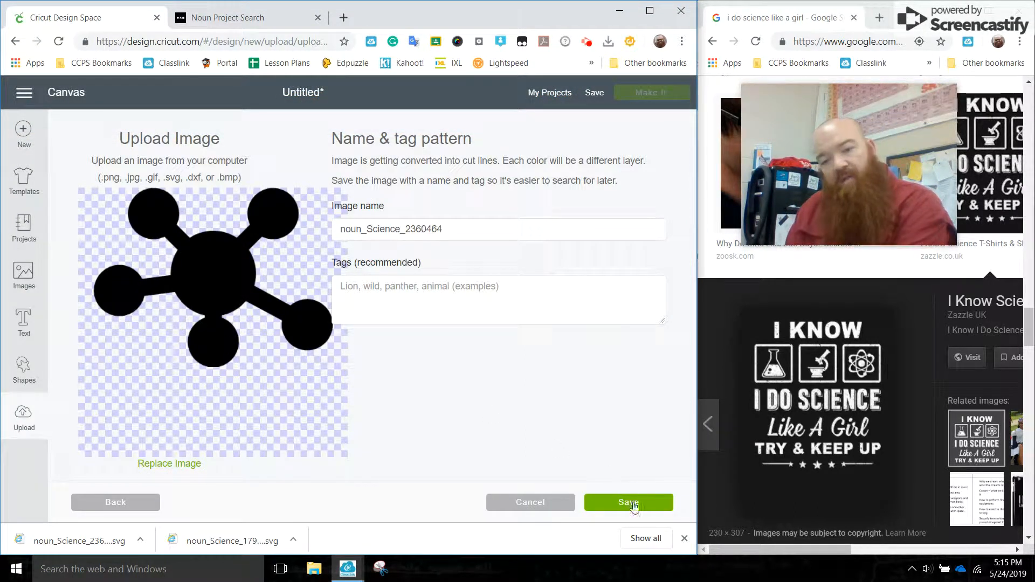
pyautogui.click(627, 502)
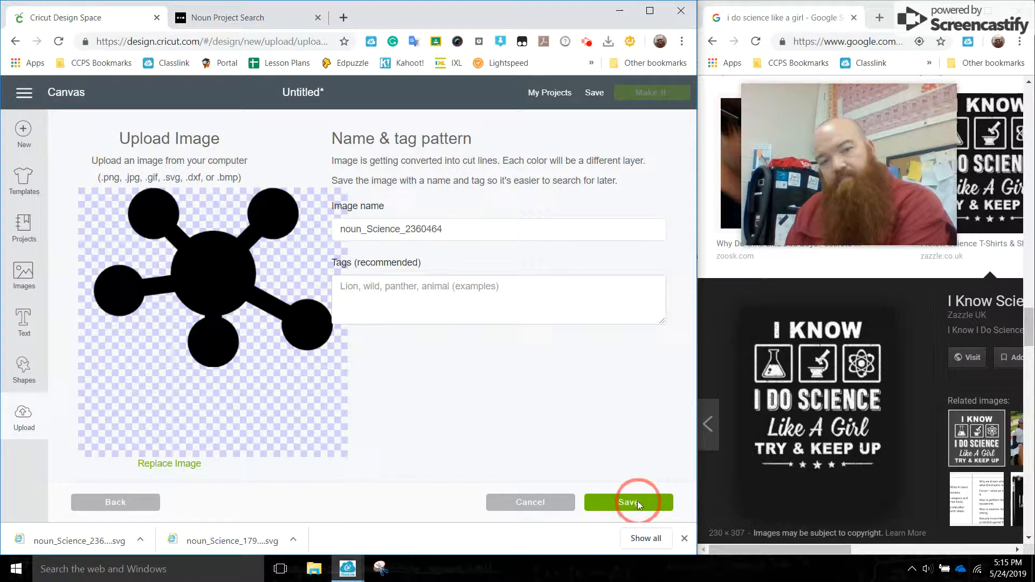
pyautogui.click(628, 502)
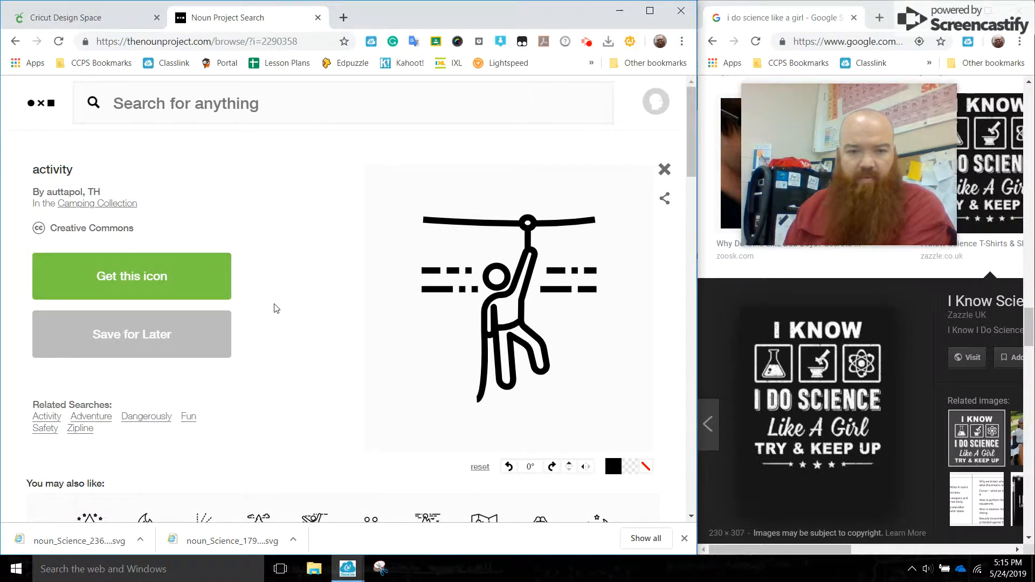
# Step: Set the zipline icon for art-project use, then switch back to the Cricut project
pyautogui.click(131, 276)
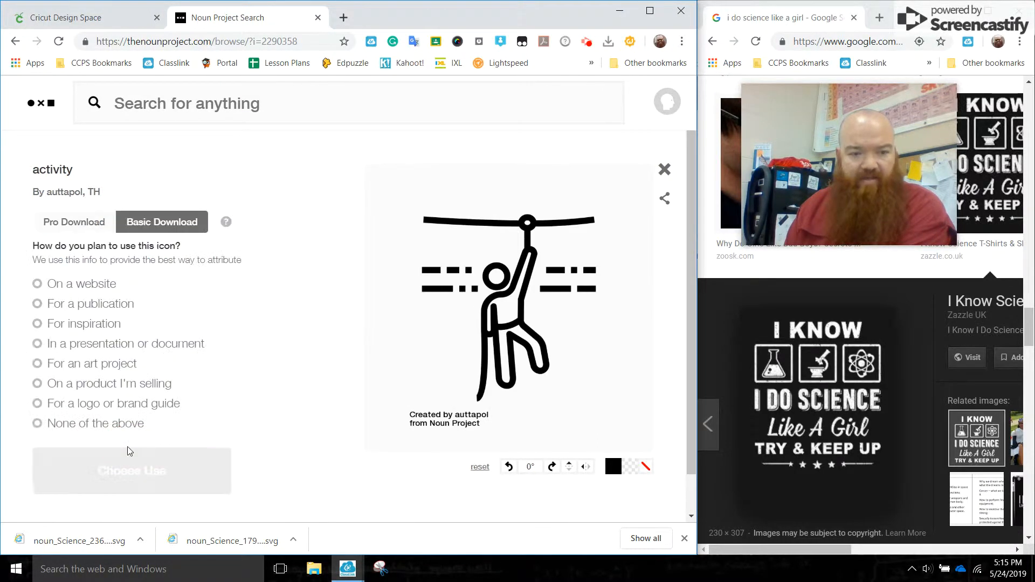
pyautogui.click(37, 363)
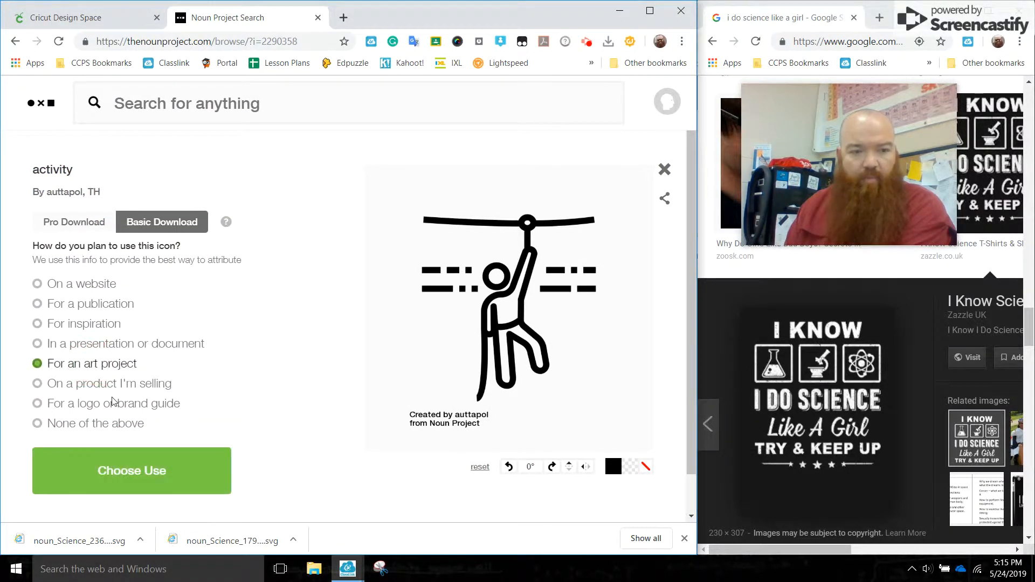
pyautogui.click(131, 471)
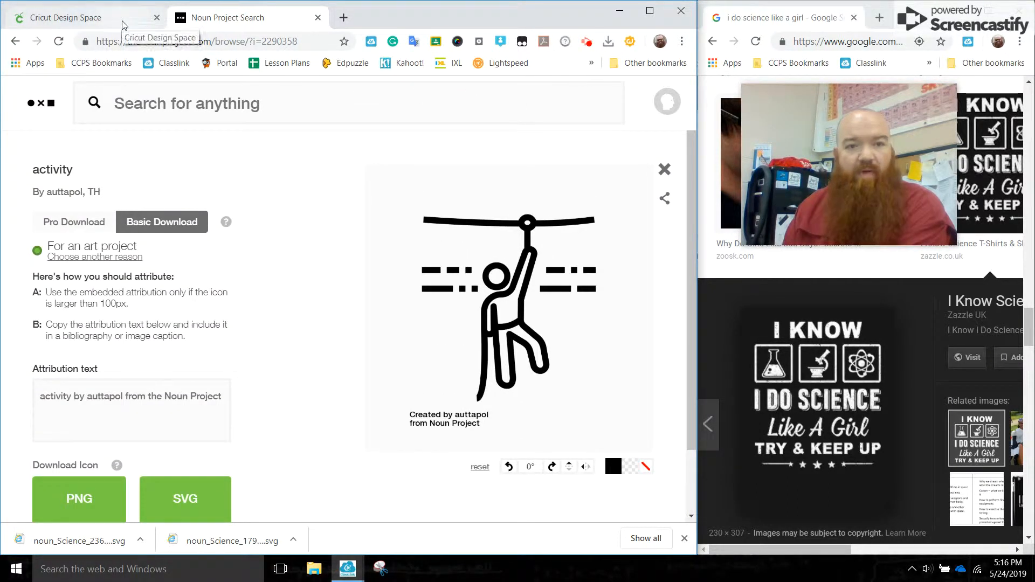
pyautogui.click(66, 17)
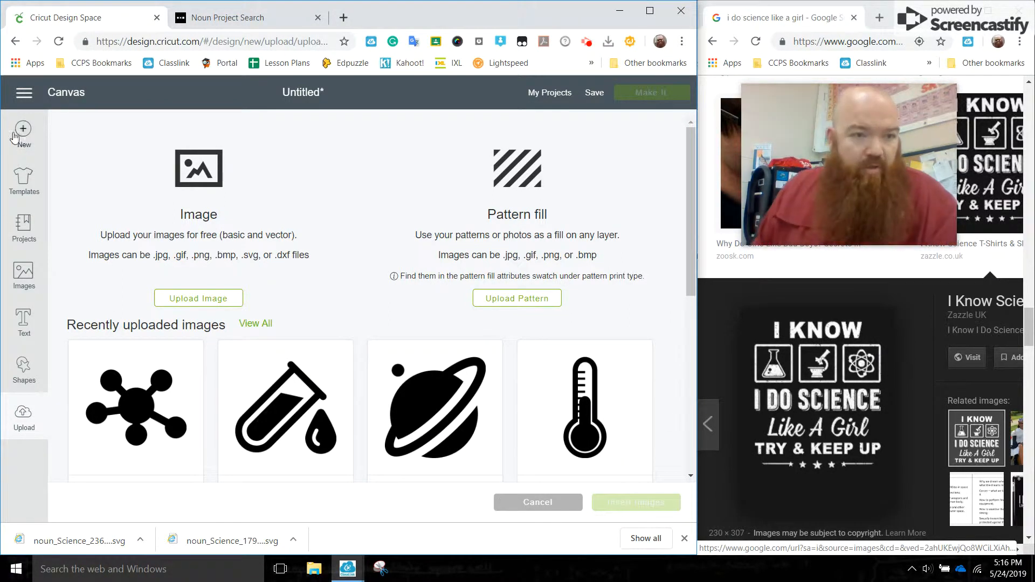
# Step: Start a new Cricut project, replacing the previous one
pyautogui.click(23, 131)
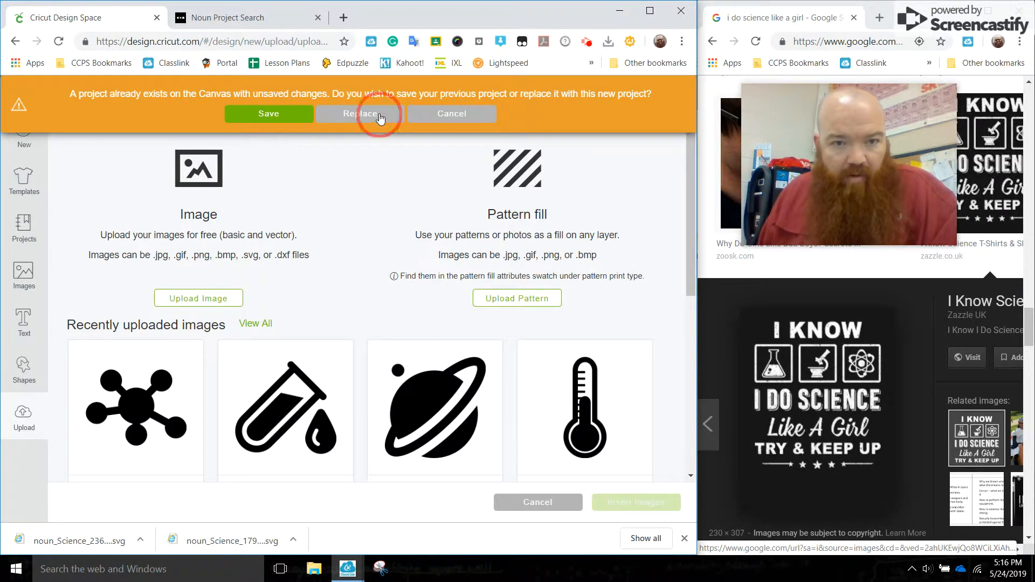
pyautogui.click(359, 113)
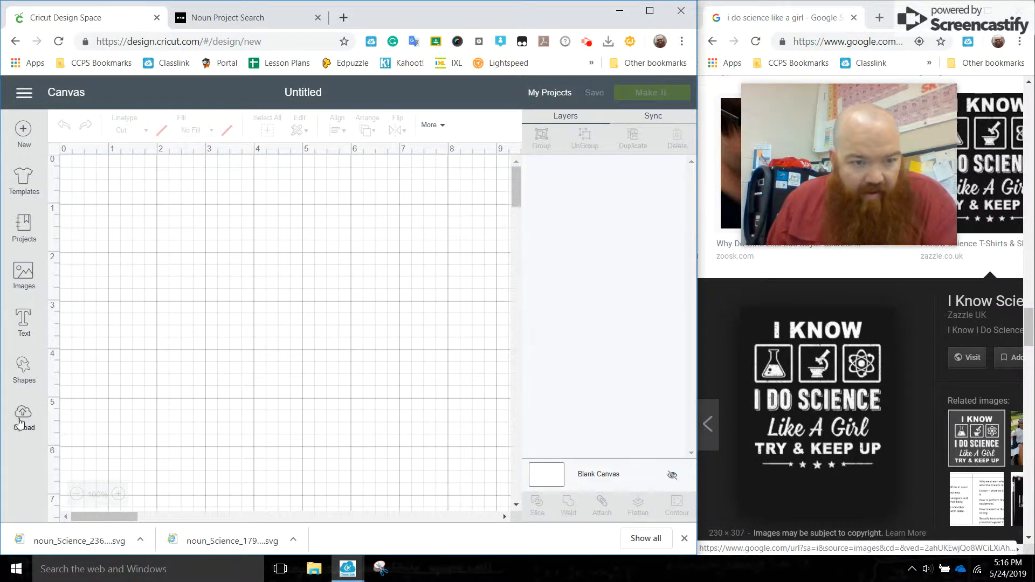
# Step: Insert the uploaded rounded square outline onto the canvas
pyautogui.click(23, 416)
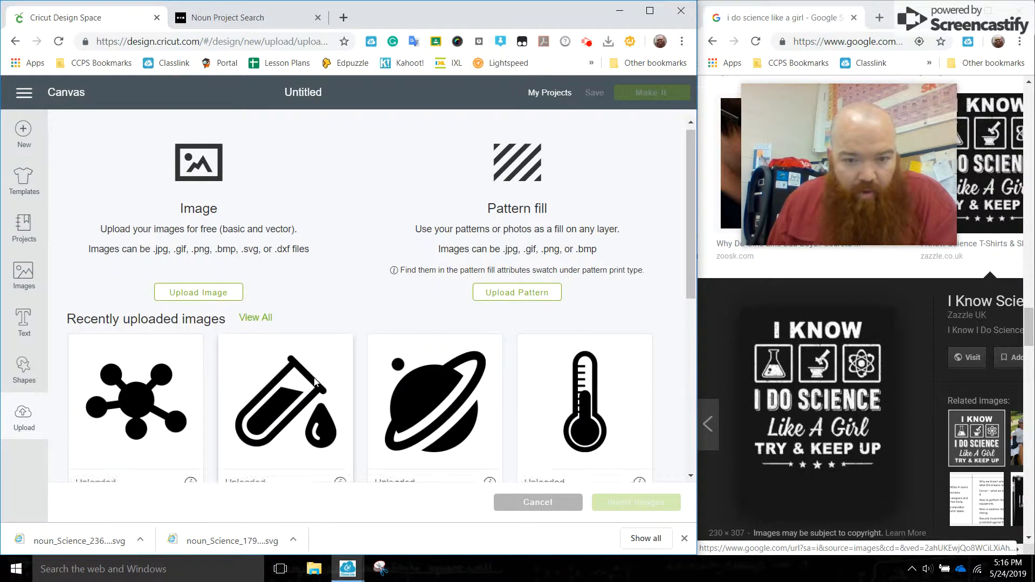
pyautogui.scroll(-3)
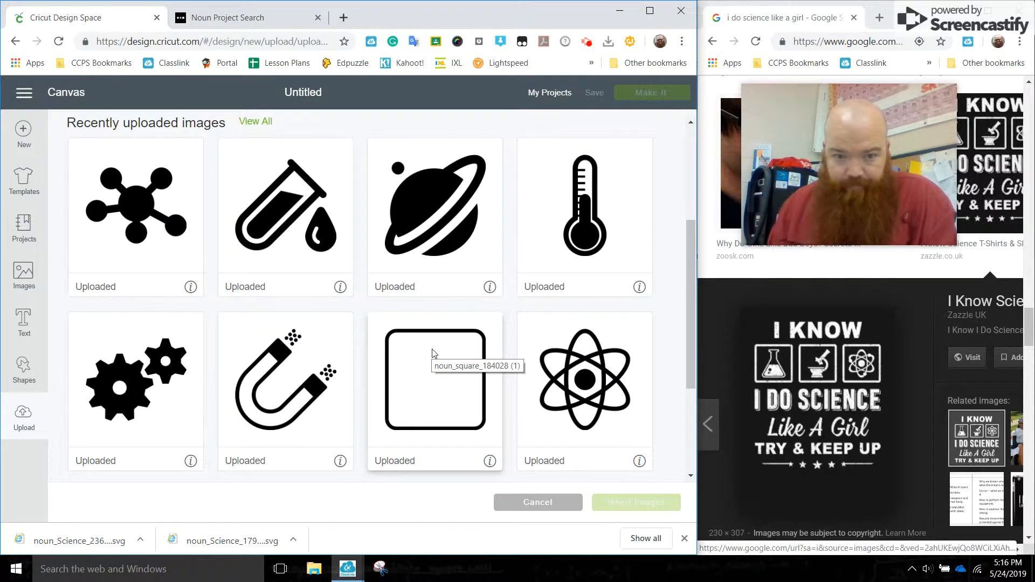
pyautogui.click(434, 380)
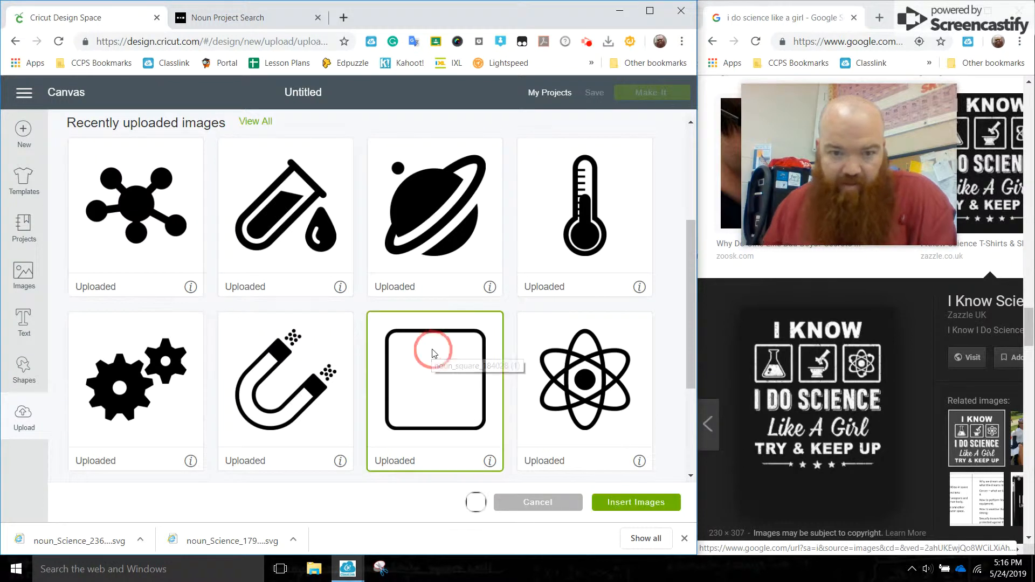
pyautogui.click(634, 502)
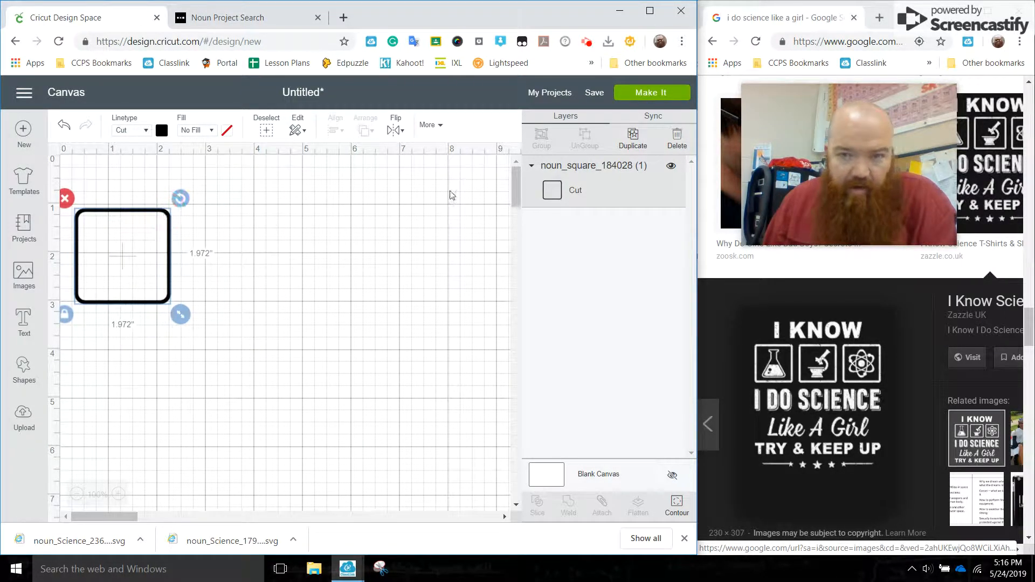
# Step: Duplicate the square twice and align all three into a side-by-side row
pyautogui.click(631, 139)
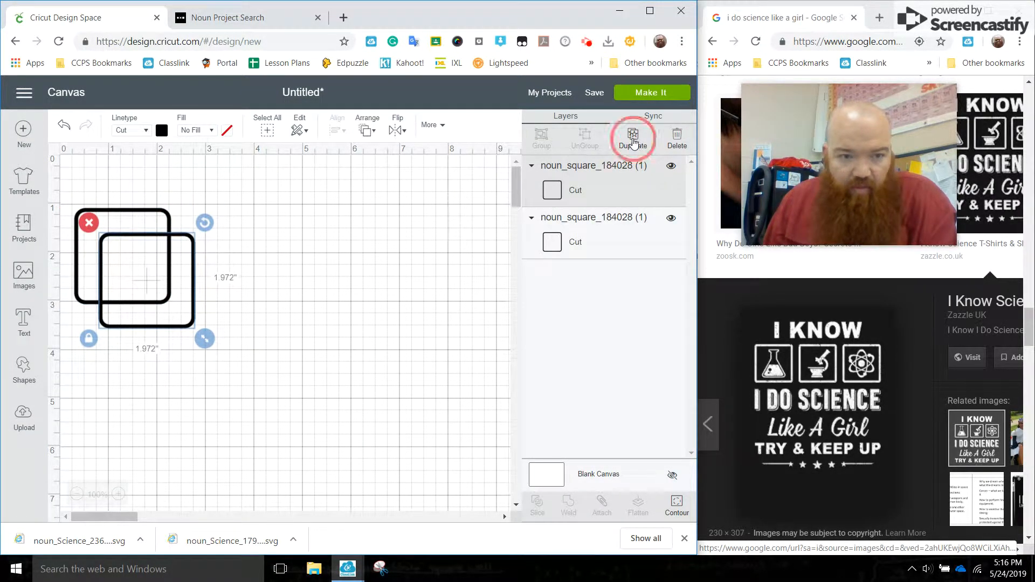
pyautogui.click(633, 139)
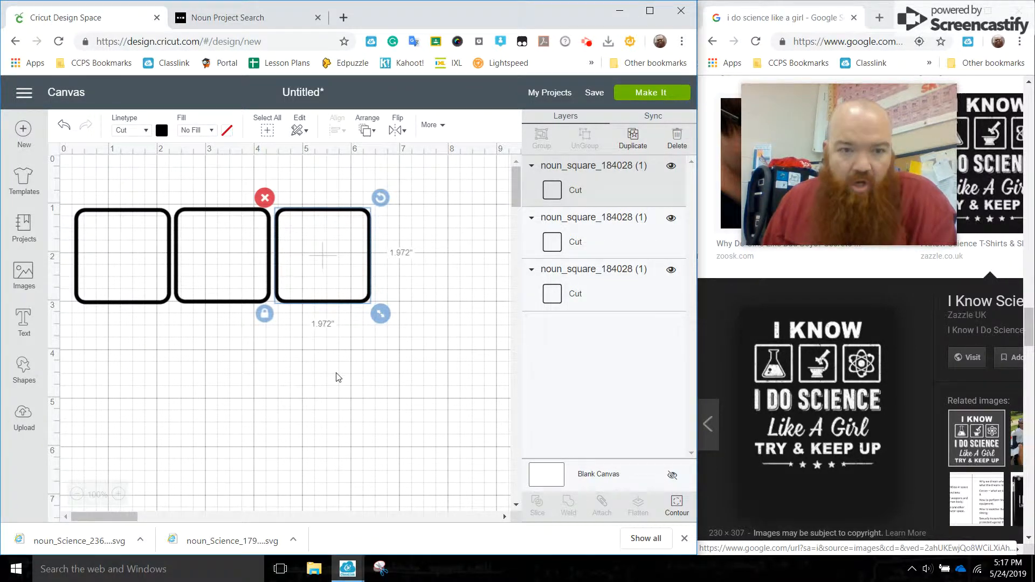
pyautogui.click(112, 192)
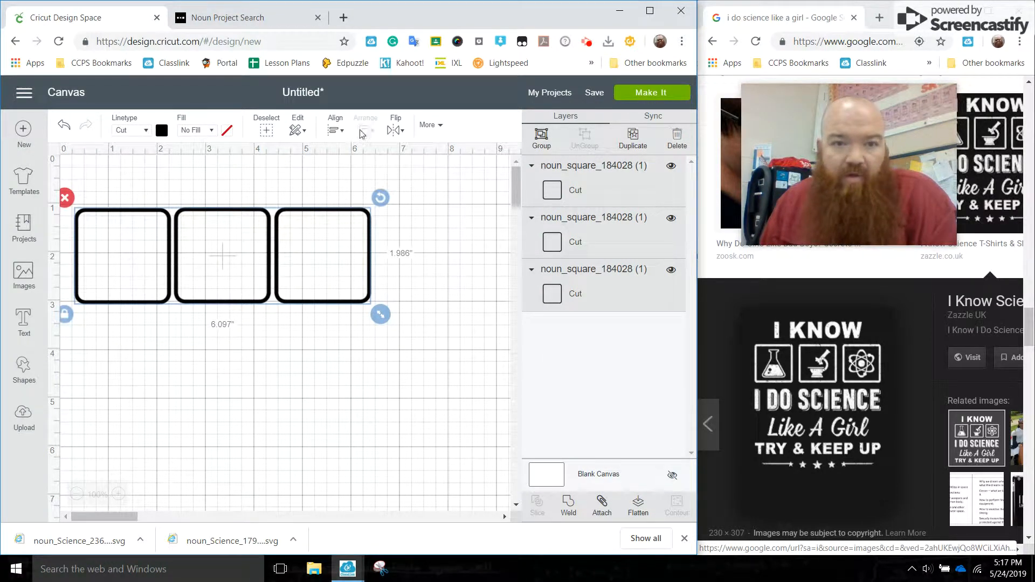
pyautogui.click(334, 128)
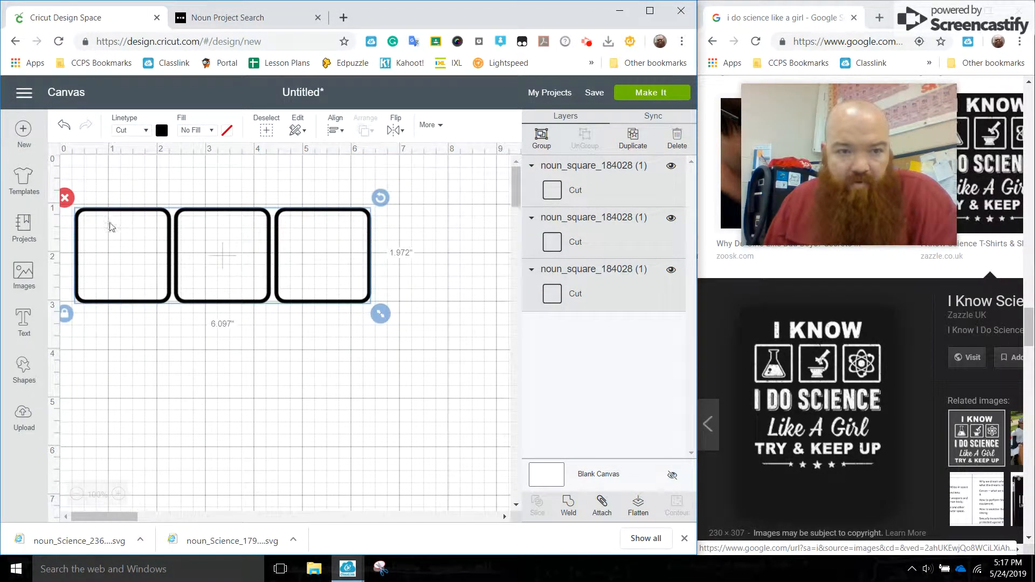
pyautogui.click(247, 418)
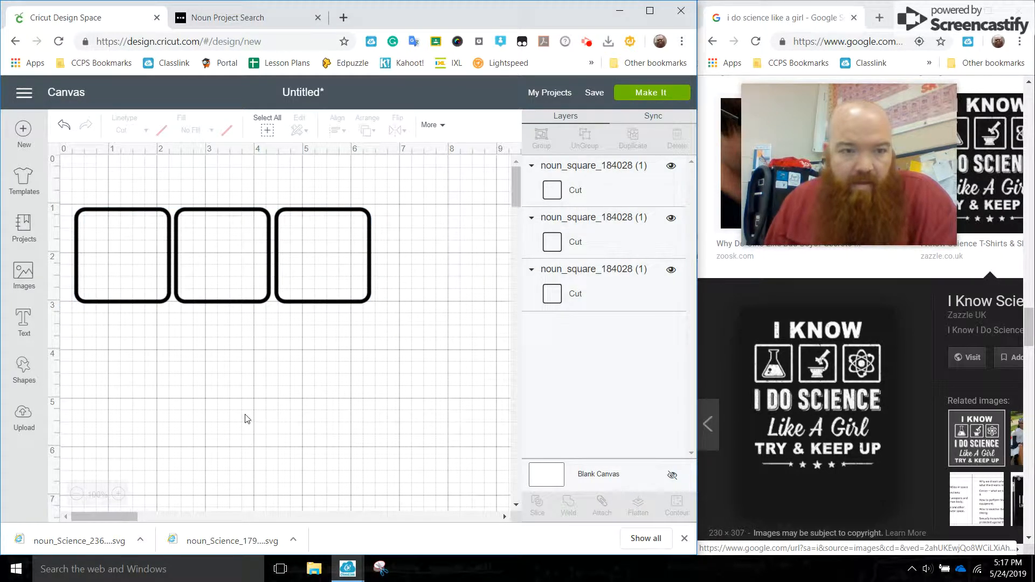
pyautogui.moveTo(23, 370)
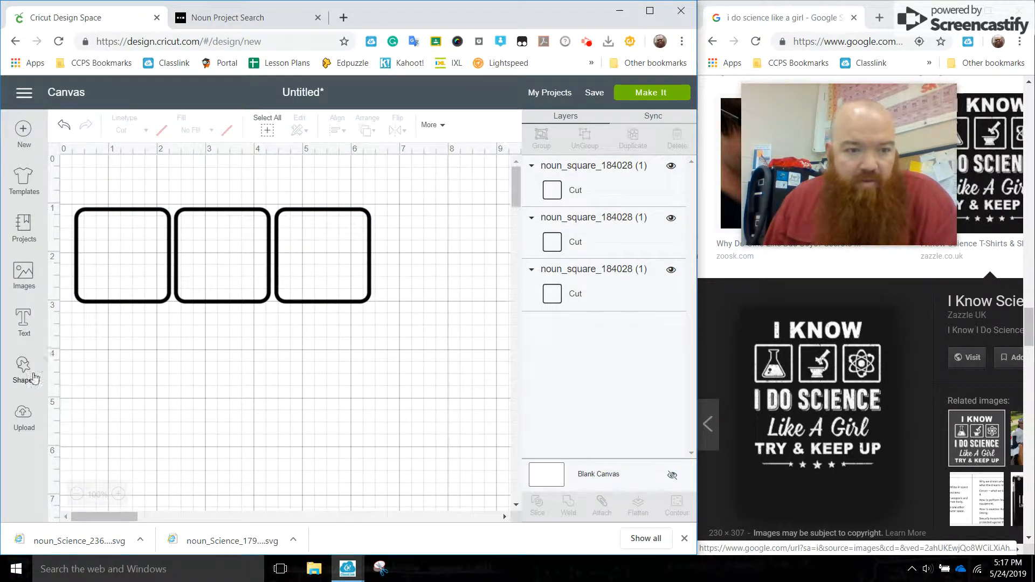
# Step: Insert the uploaded planet icon and move it into the right-hand square
pyautogui.click(23, 416)
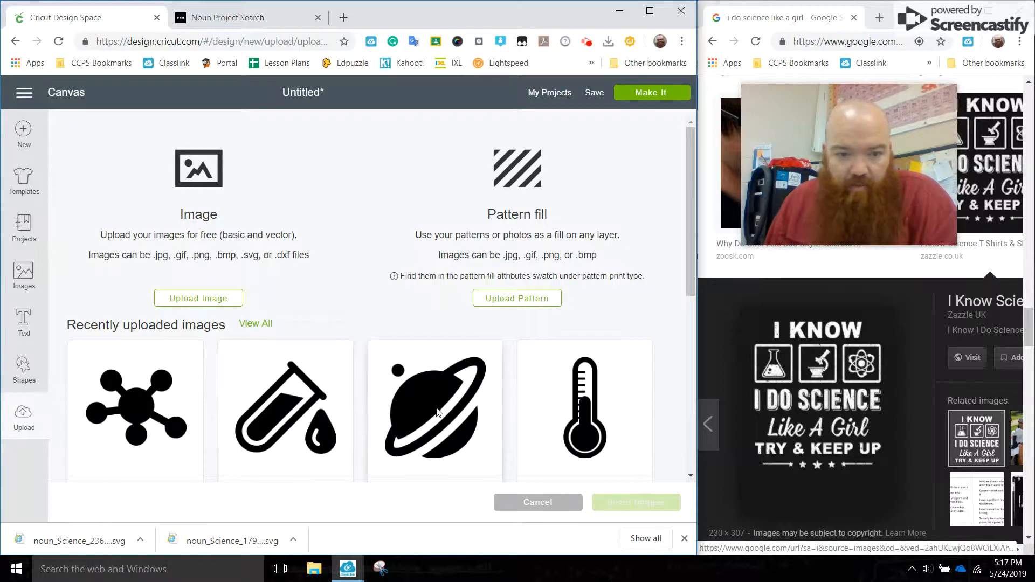
pyautogui.moveTo(434, 410)
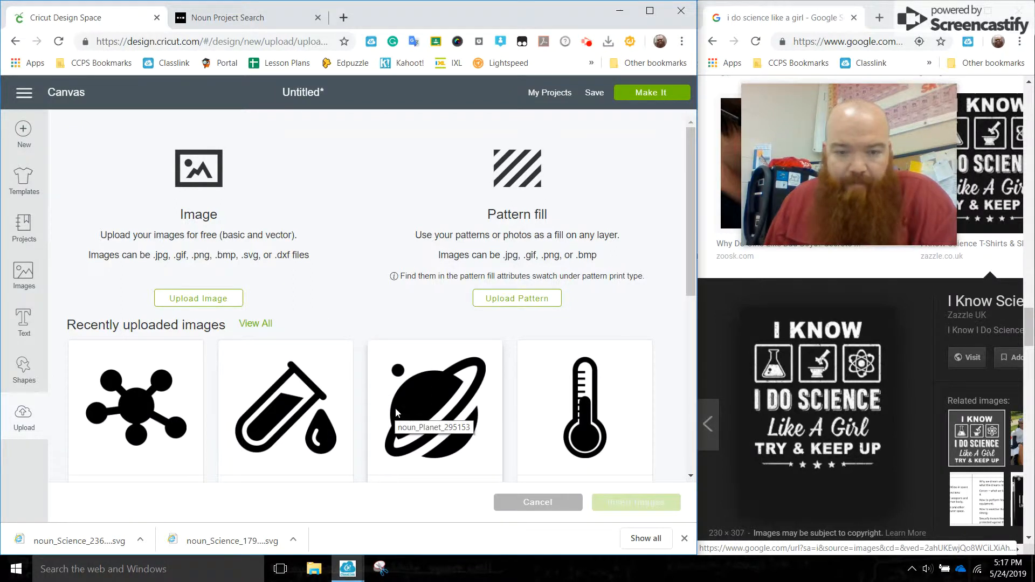
pyautogui.click(635, 503)
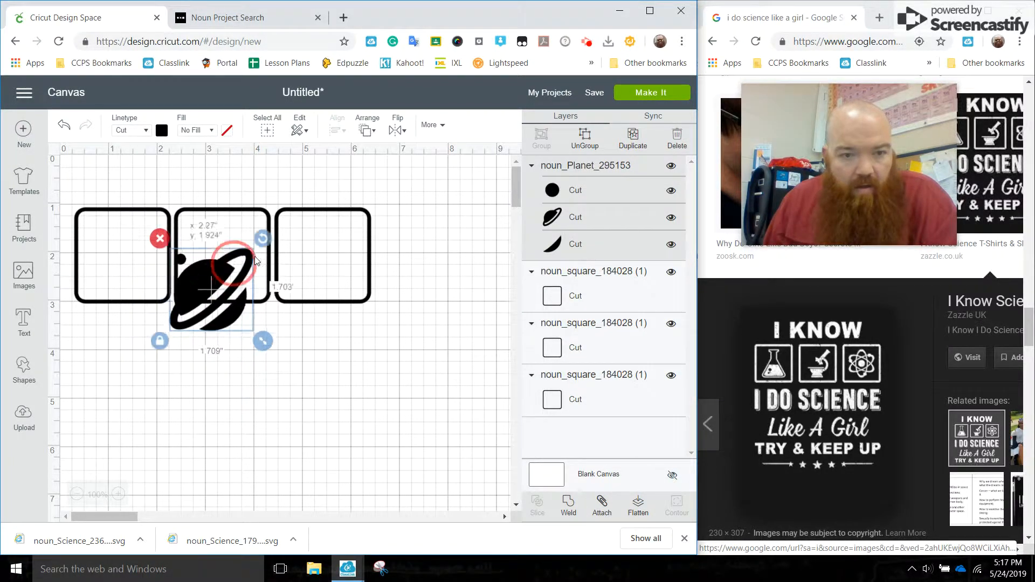
pyautogui.moveTo(211, 277); pyautogui.dragTo(323, 257)
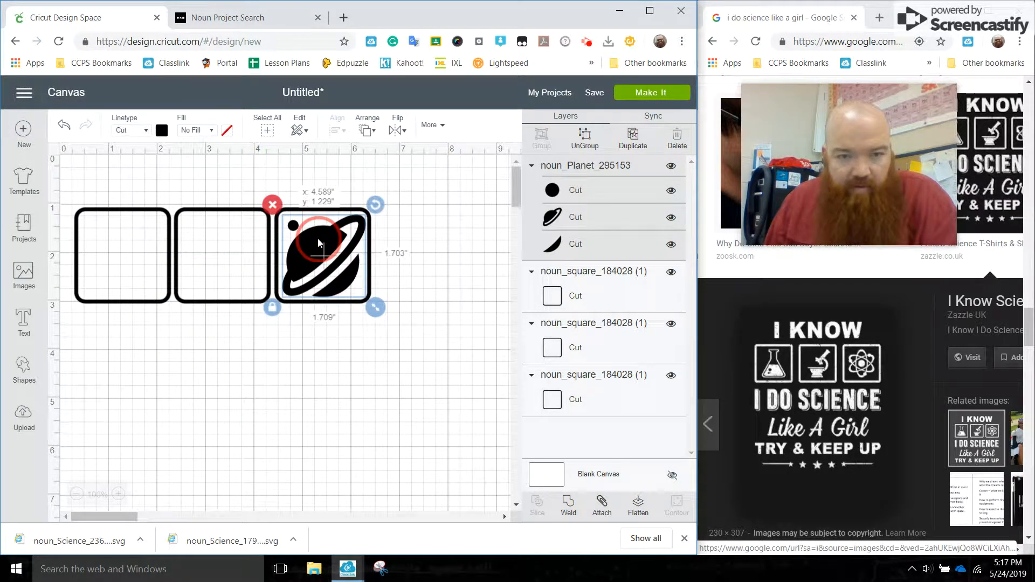
pyautogui.click(226, 416)
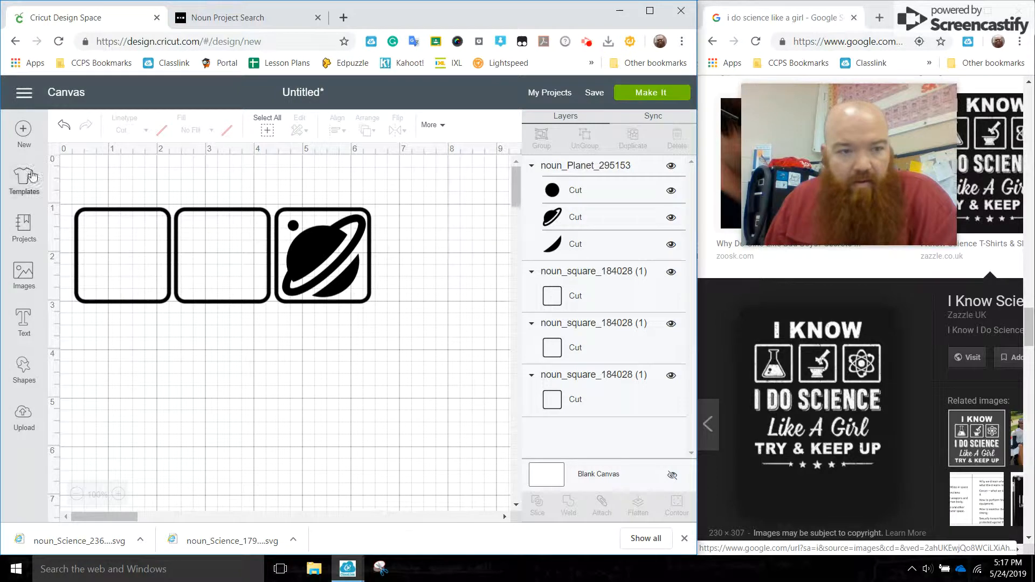
# Step: Insert the uploaded beaker icon and move it into the left-hand square
pyautogui.click(23, 416)
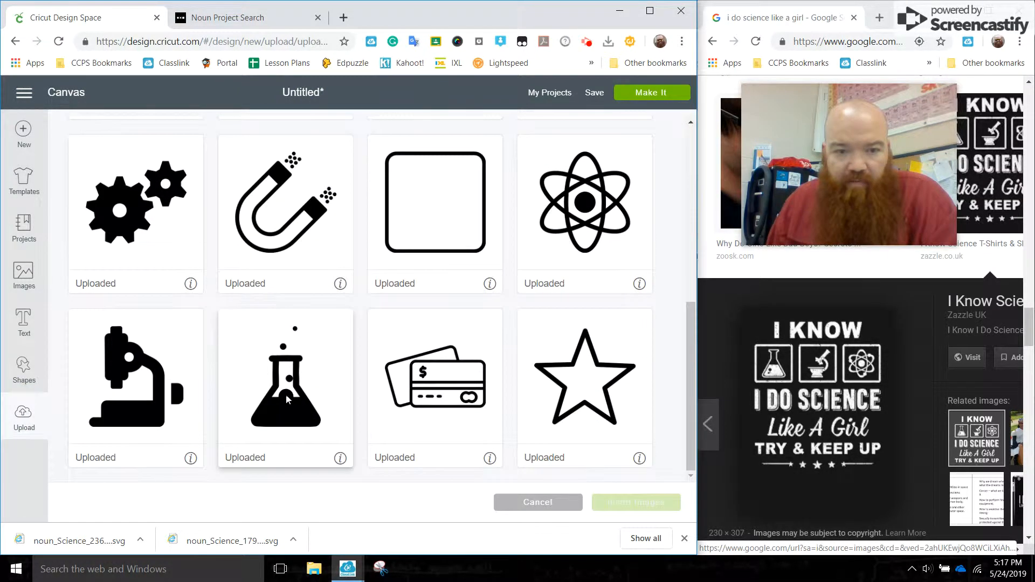
pyautogui.click(284, 386)
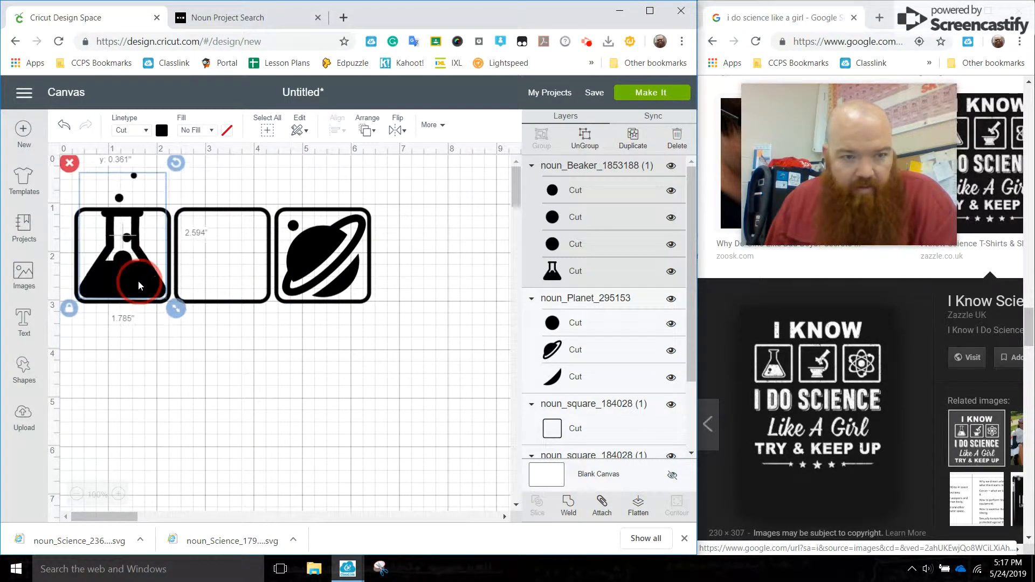
pyautogui.moveTo(175, 309); pyautogui.dragTo(143, 290)
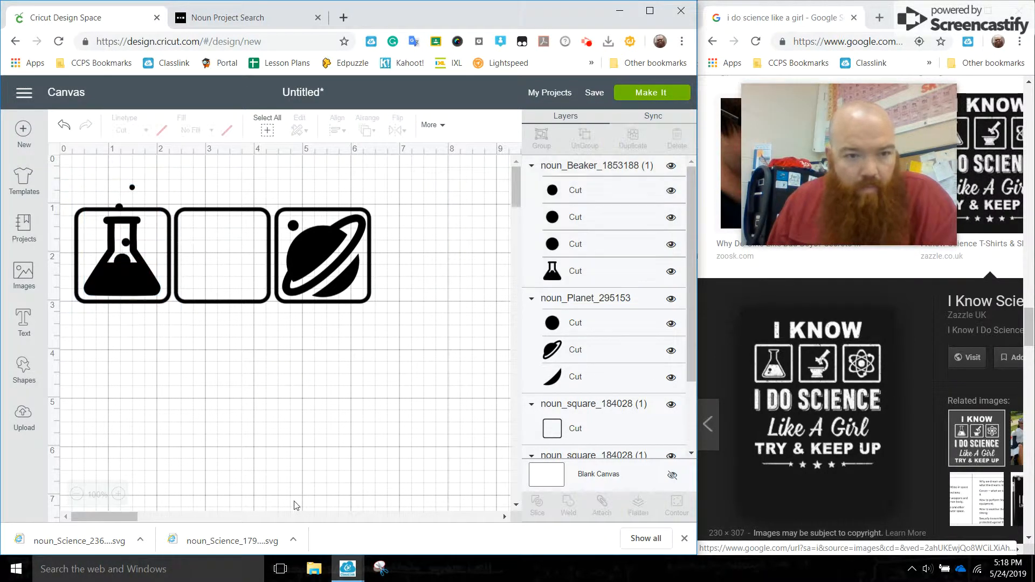
# Step: Insert the uploaded thermometer and atom images onto the canvas from Upload
pyautogui.click(23, 416)
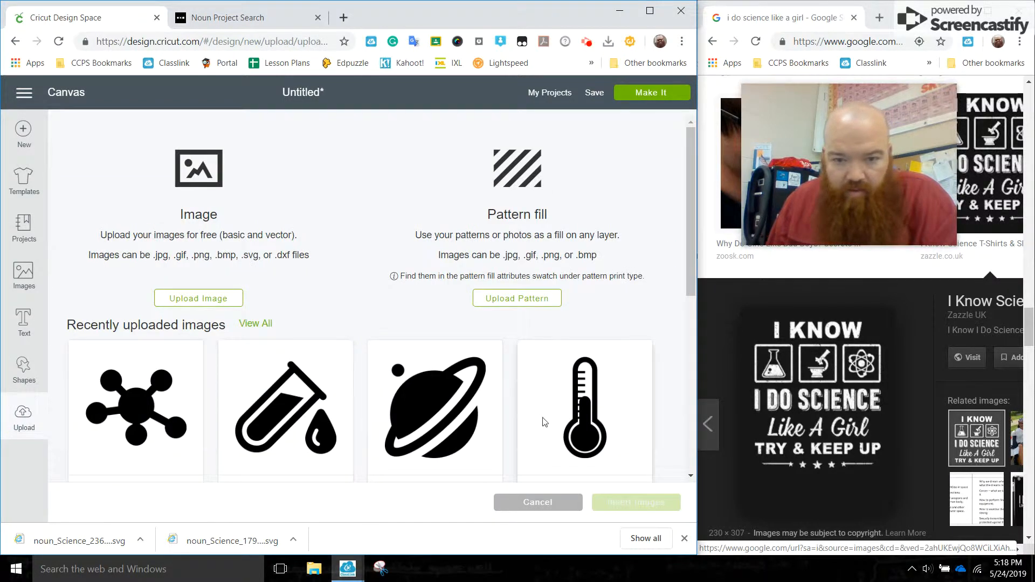
pyautogui.scroll(-3)
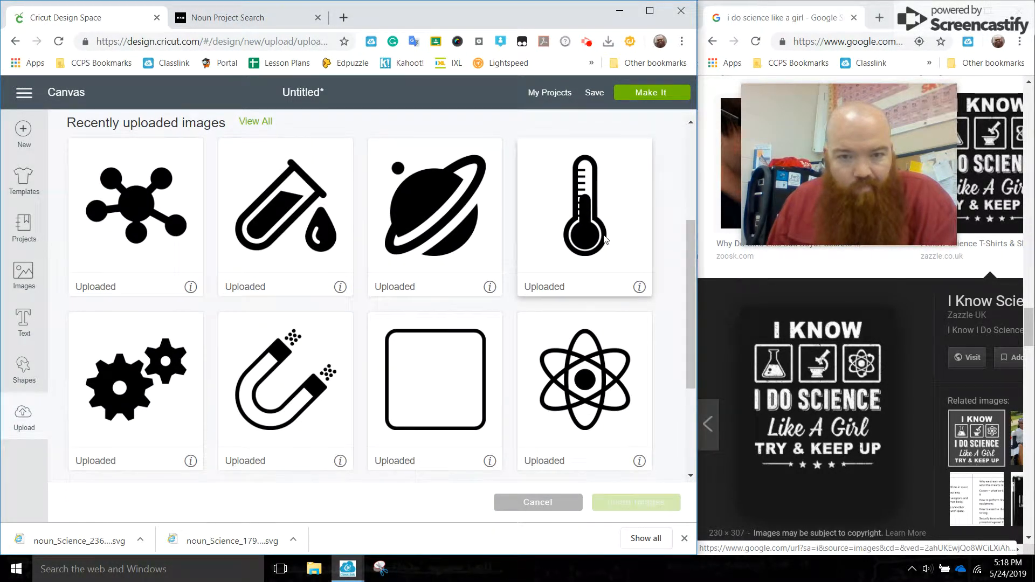
pyautogui.moveTo(583, 201)
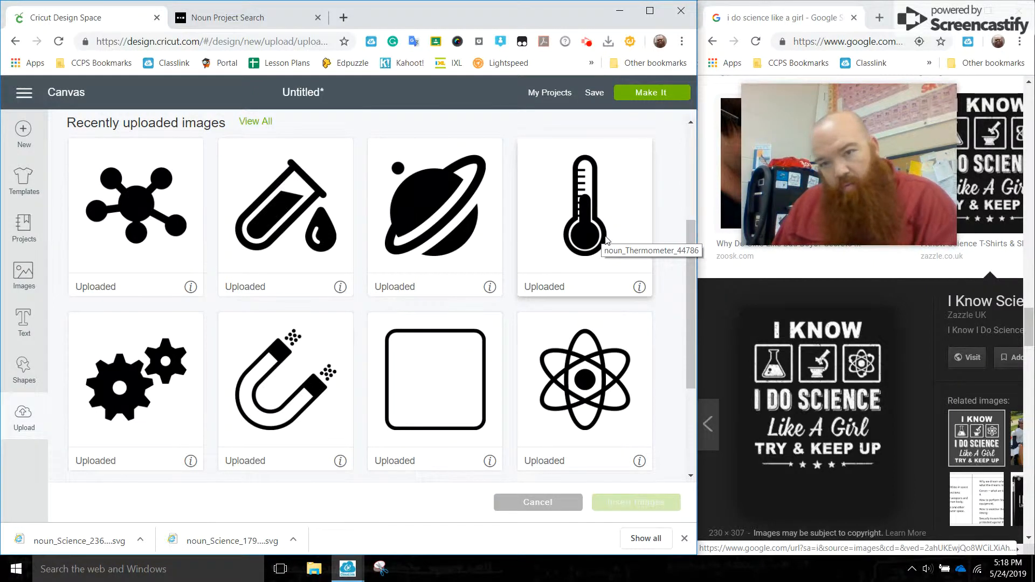
pyautogui.click(584, 208)
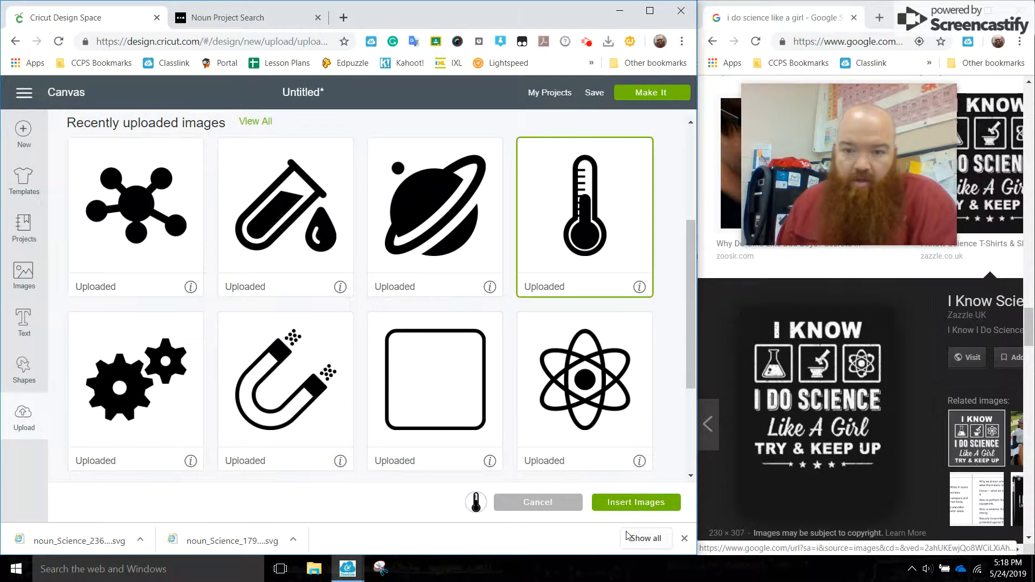
pyautogui.click(635, 502)
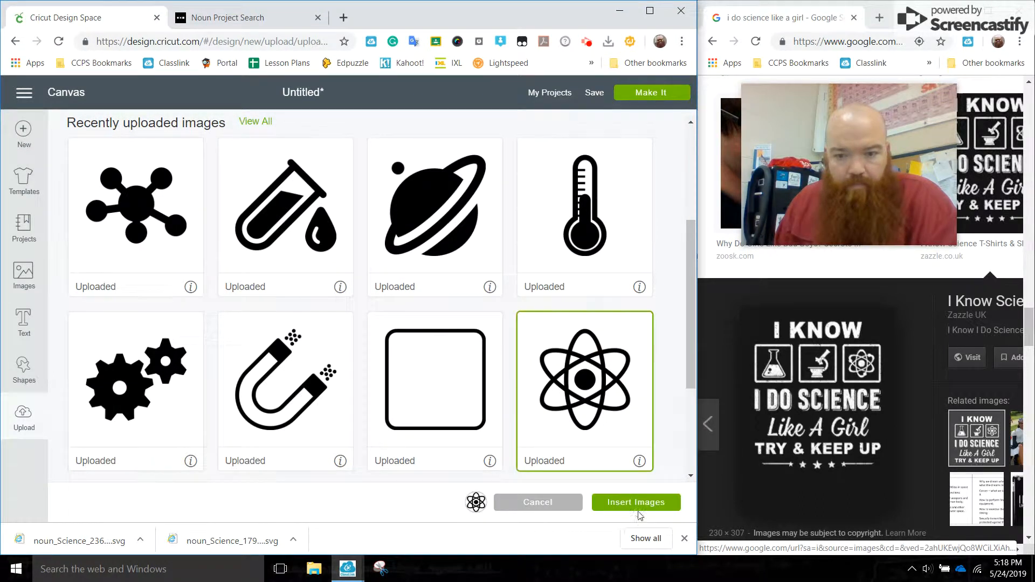
pyautogui.click(634, 502)
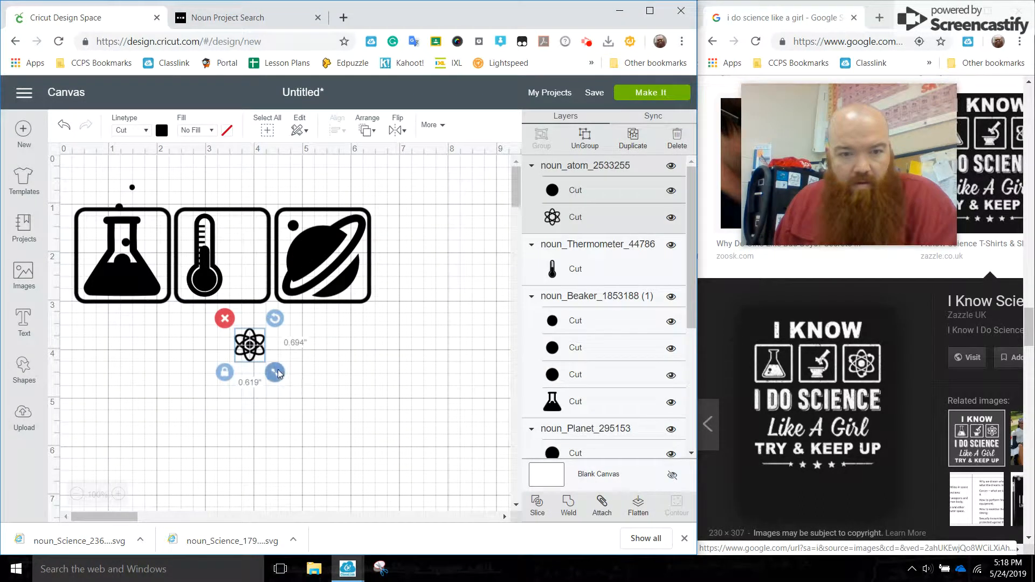
# Step: Move the atom icon into the middle square beside the thermometer
pyautogui.moveTo(249, 343); pyautogui.dragTo(221, 254)
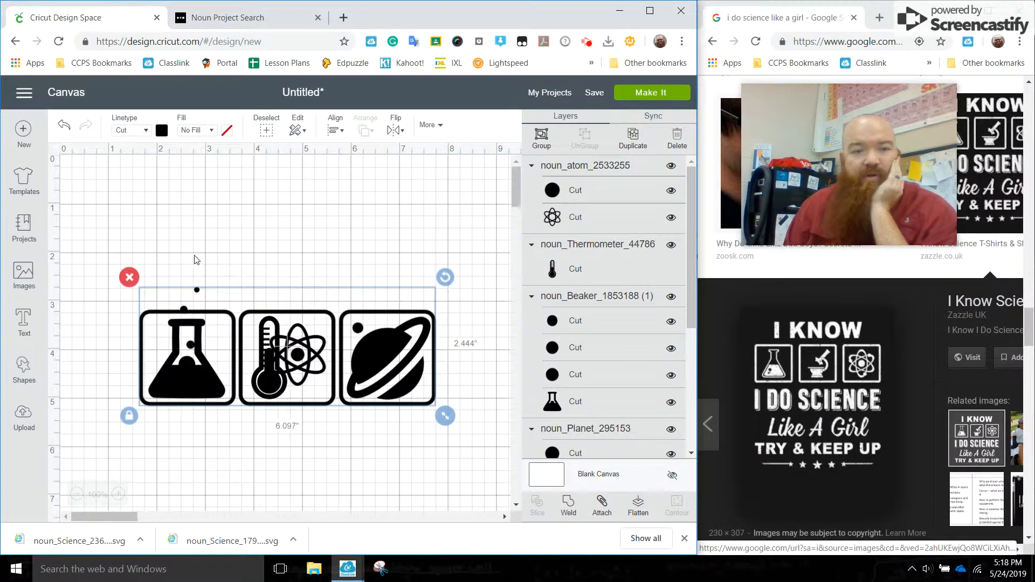
# Step: Add a text object reading 'I DO SCIENCE' and resize it to span the icon row
pyautogui.click(24, 320)
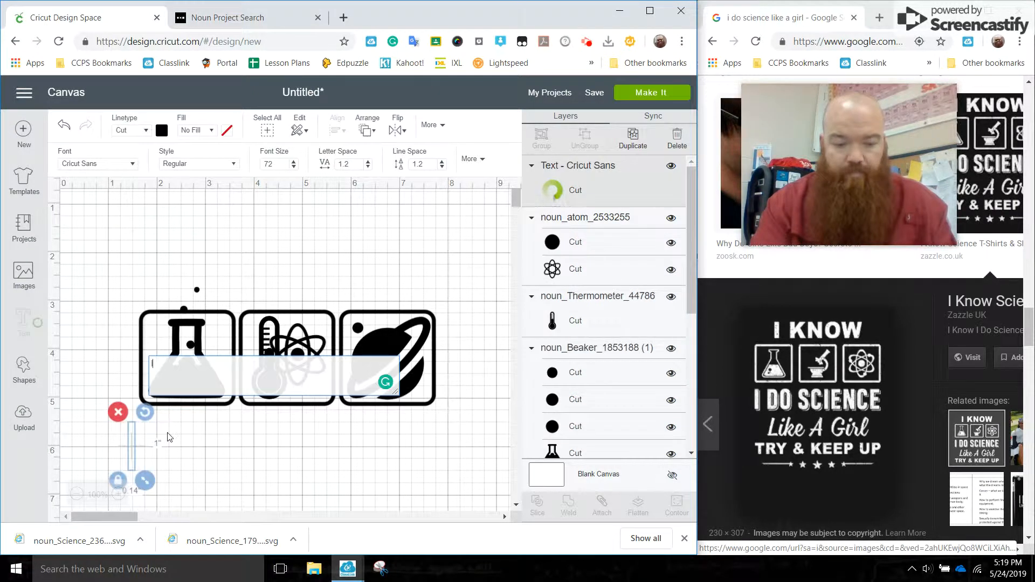
pyautogui.write('I DO')
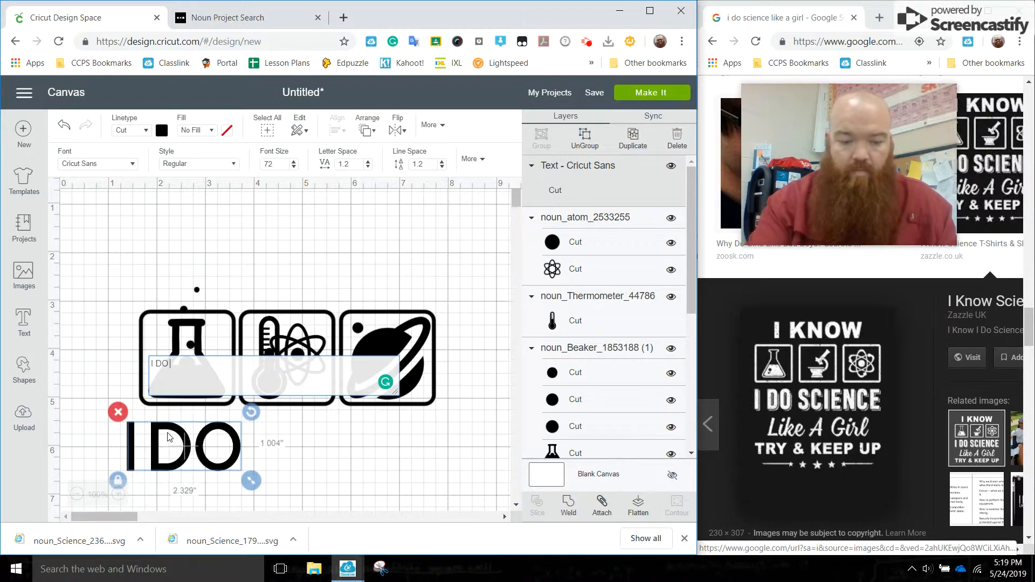
pyautogui.write('SC')
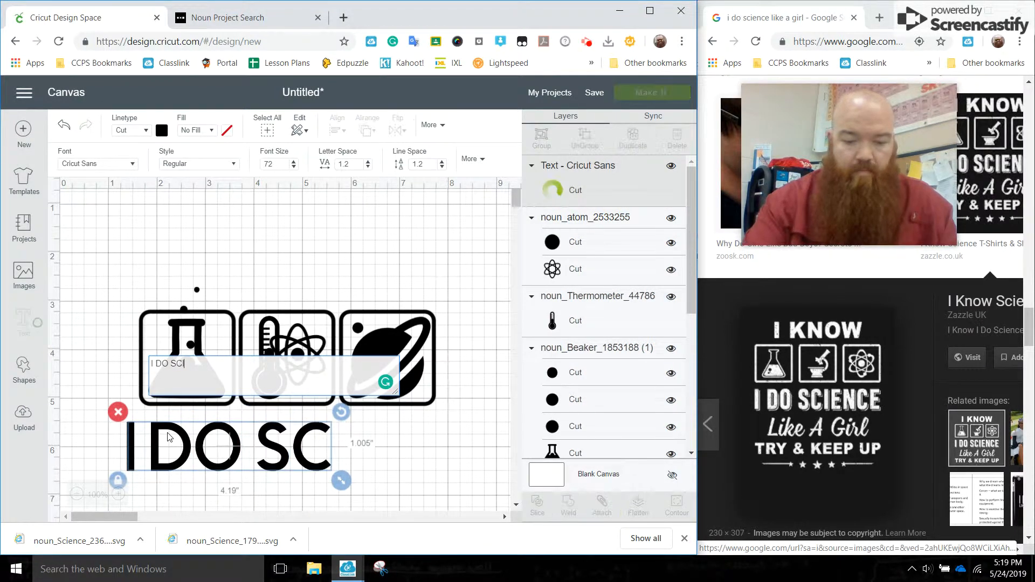
pyautogui.write('IENC')
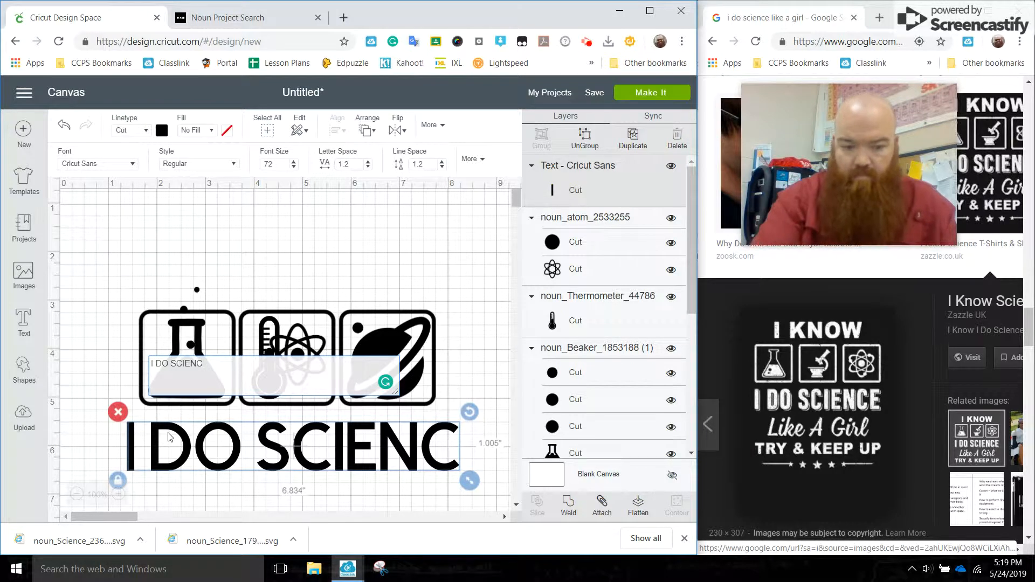
pyautogui.write('E')
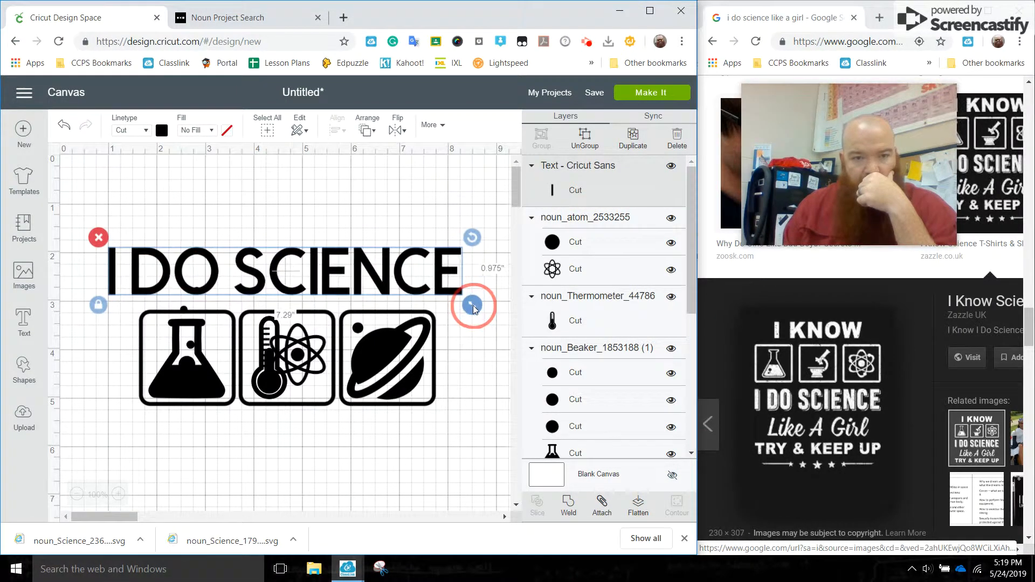
pyautogui.moveTo(473, 307); pyautogui.dragTo(246, 264)
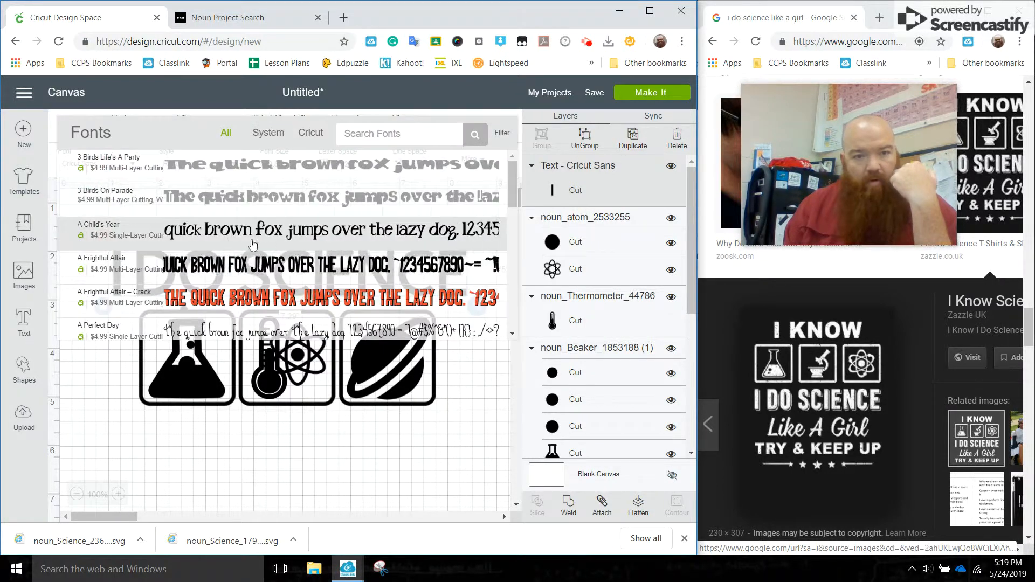
# Step: Set the 'I DO SCIENCE' heading in Anna's Fancy Lettering, about 6.8 inches wide
pyautogui.scroll(-3)
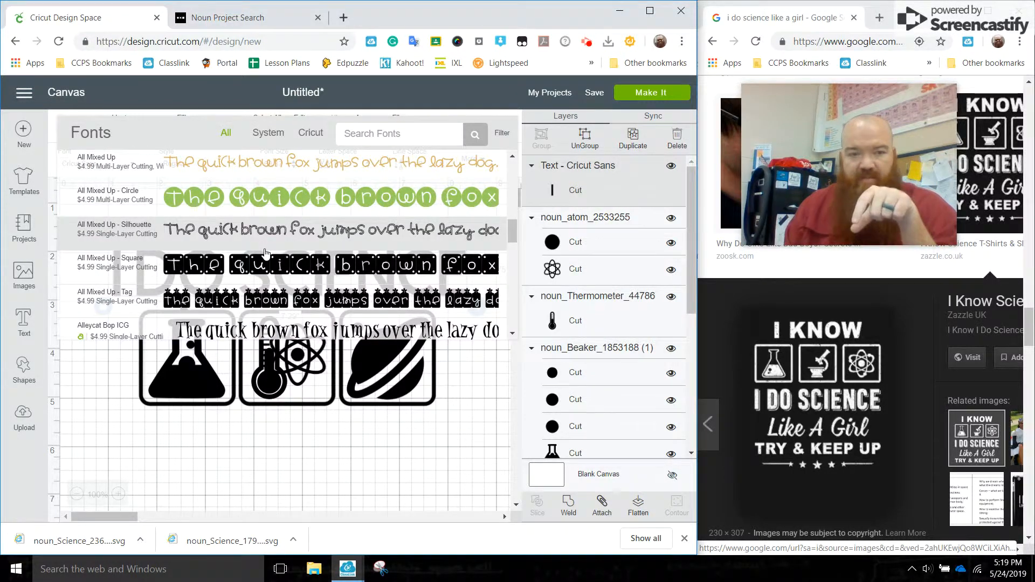
pyautogui.scroll(-3)
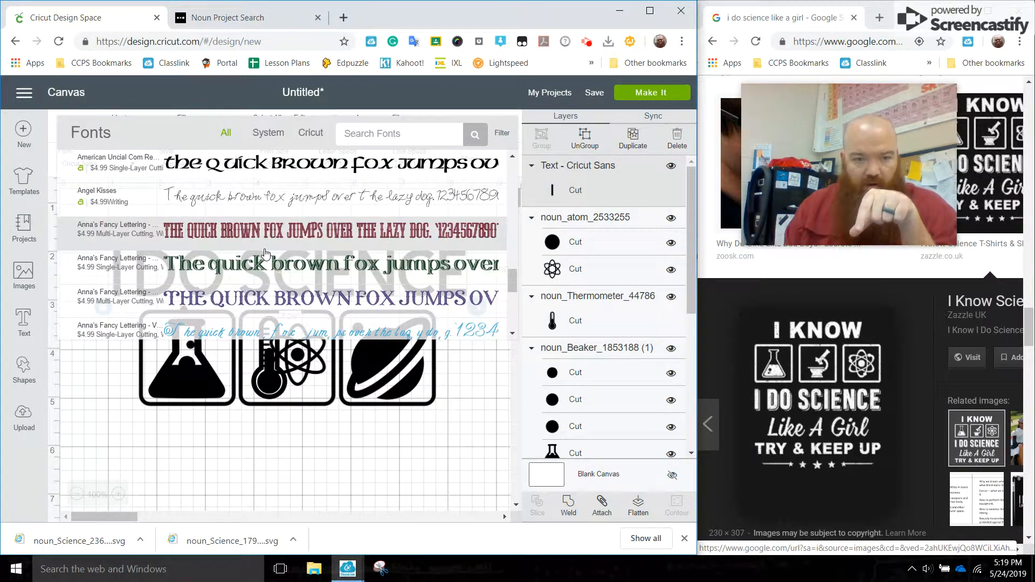
pyautogui.click(117, 262)
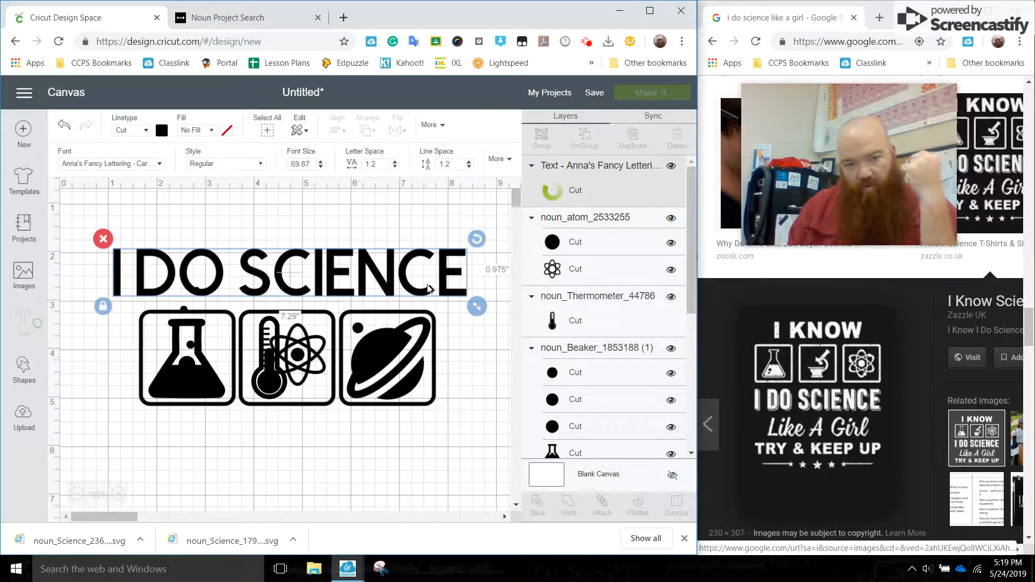
pyautogui.moveTo(255, 257)
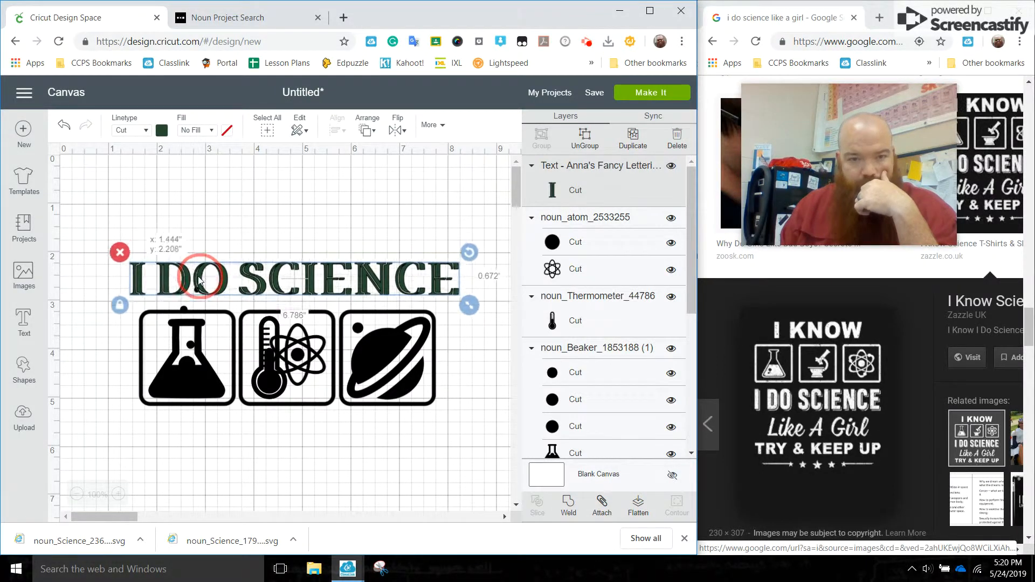
pyautogui.click(214, 224)
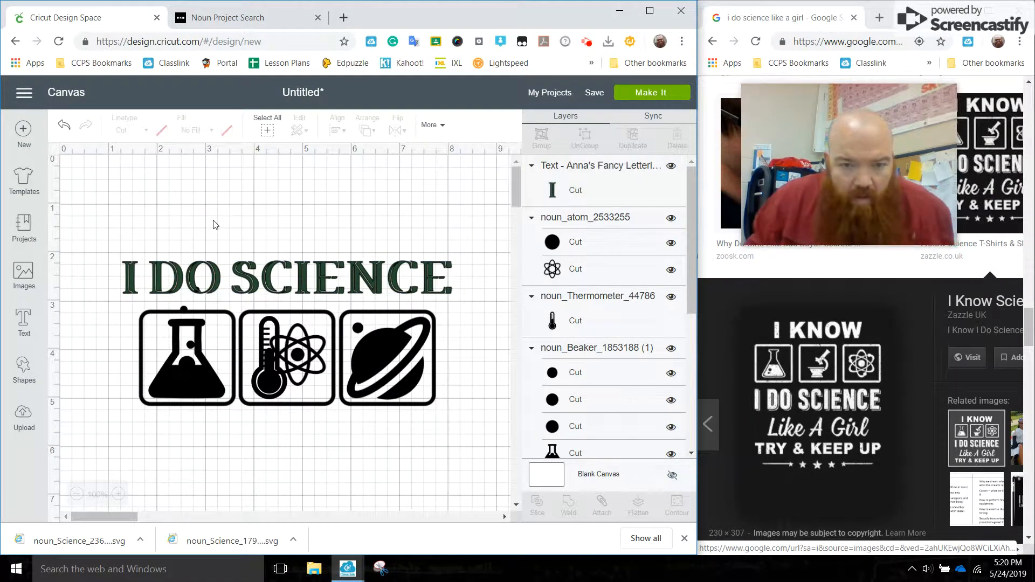
pyautogui.moveTo(337, 416)
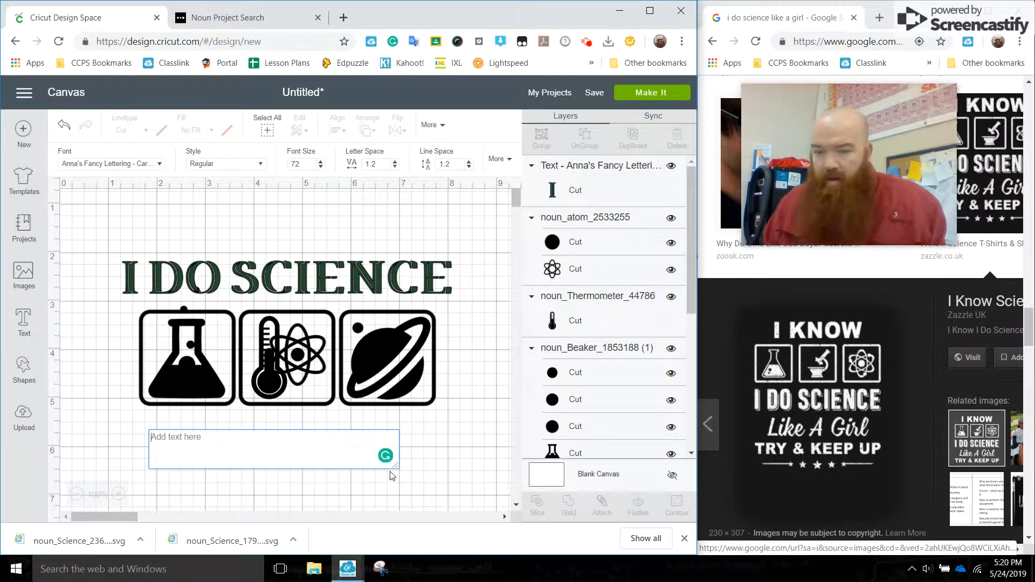
# Step: Type the 'Like a Girl' line below the icon row, correcting the L
pyautogui.write('Like a Gi')
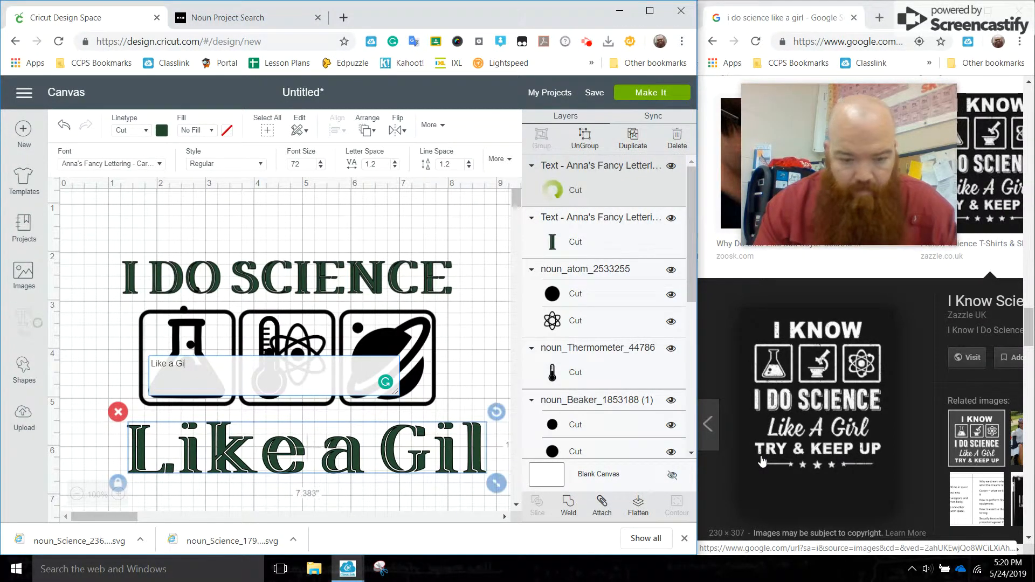
pyautogui.write('l')
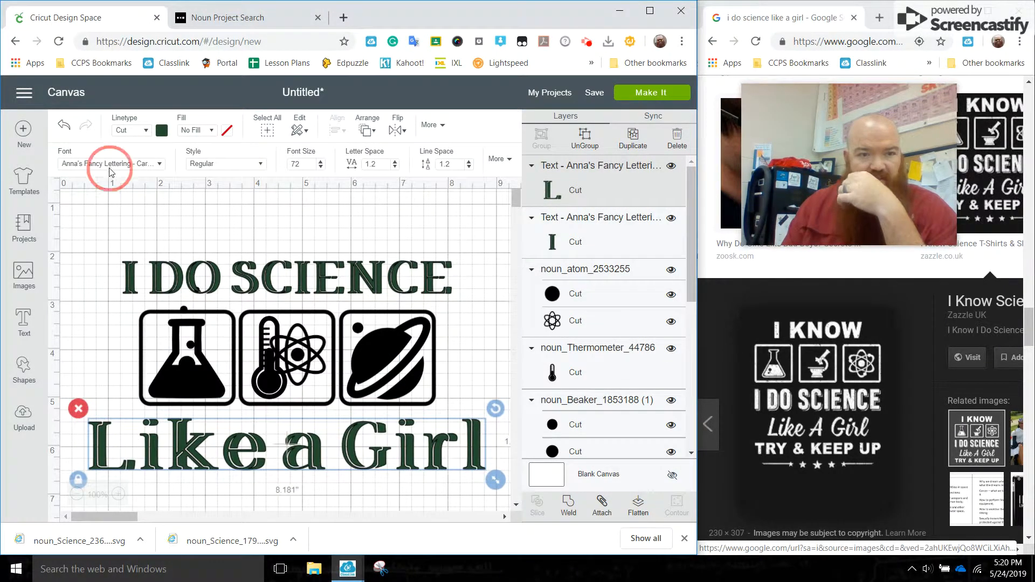
# Step: Set 'Like a Girl' in Candice Regular and widen it to about 7 inches under the icons
pyautogui.click(109, 163)
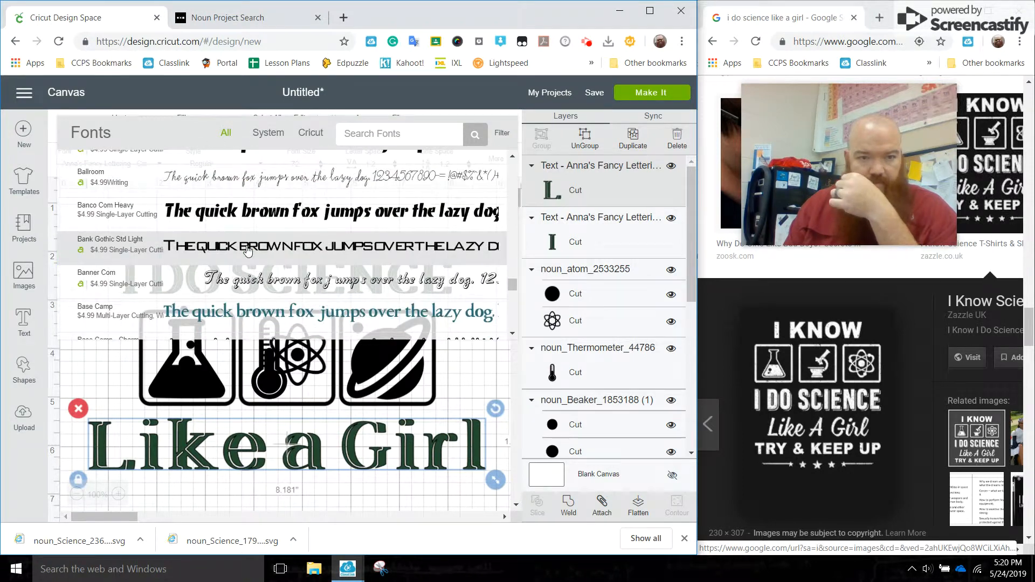
pyautogui.scroll(-3)
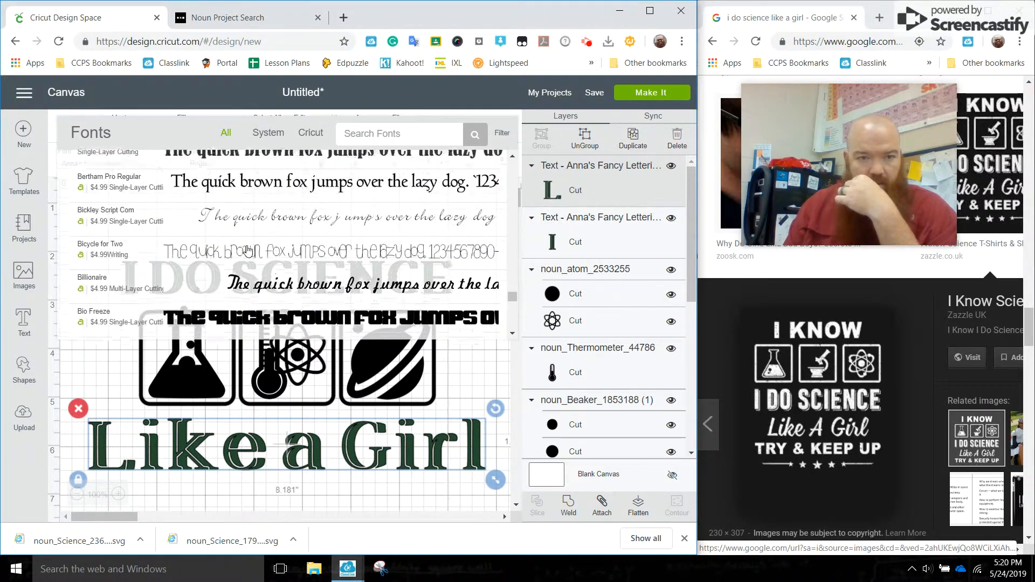
pyautogui.scroll(-3)
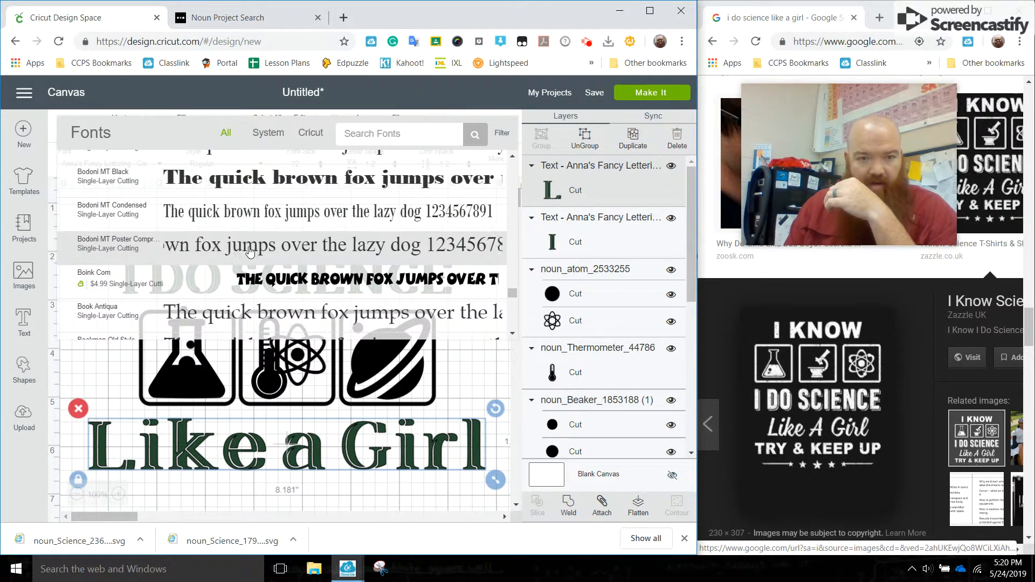
pyautogui.scroll(-3)
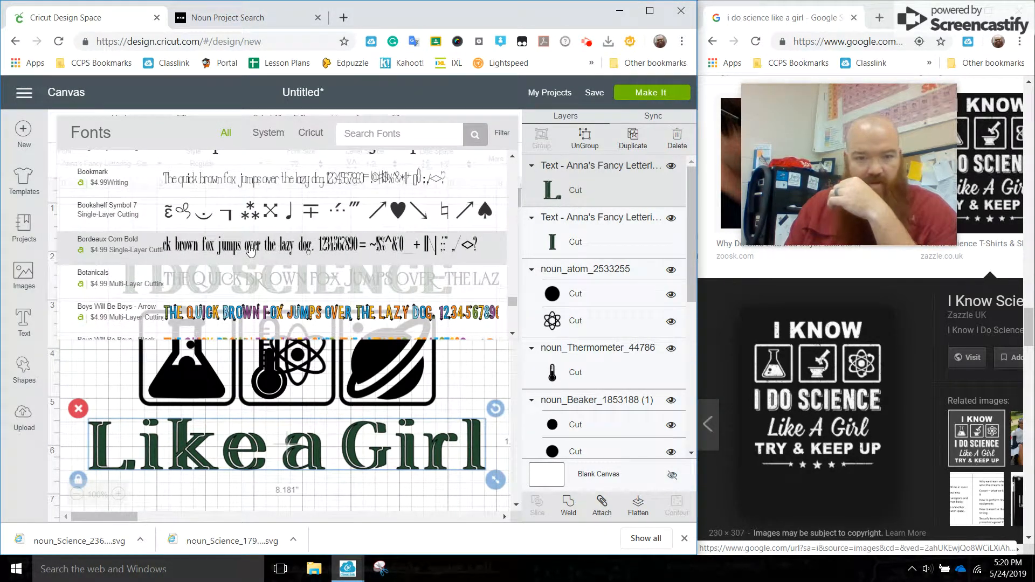
pyautogui.scroll(-3)
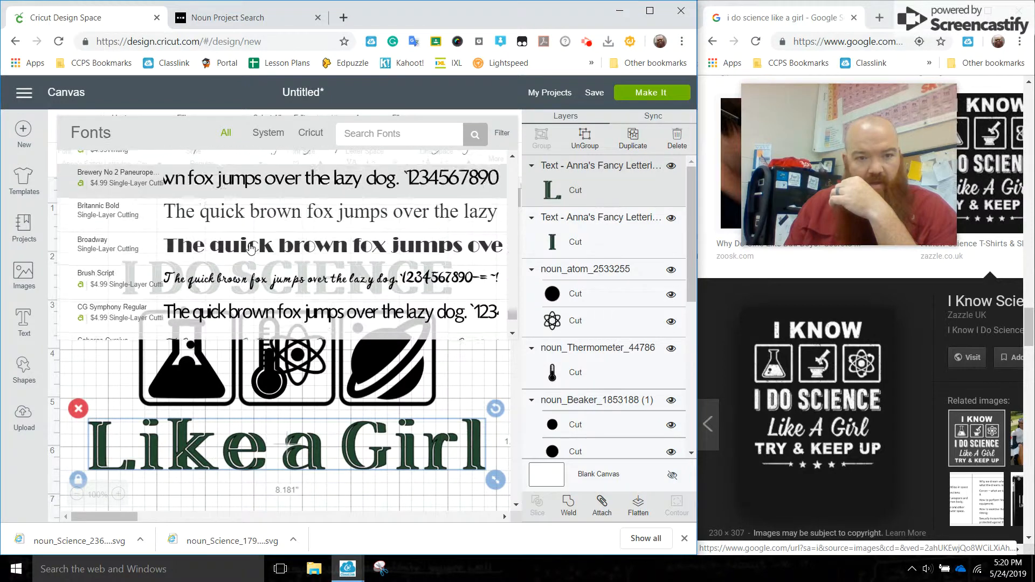
pyautogui.scroll(-3)
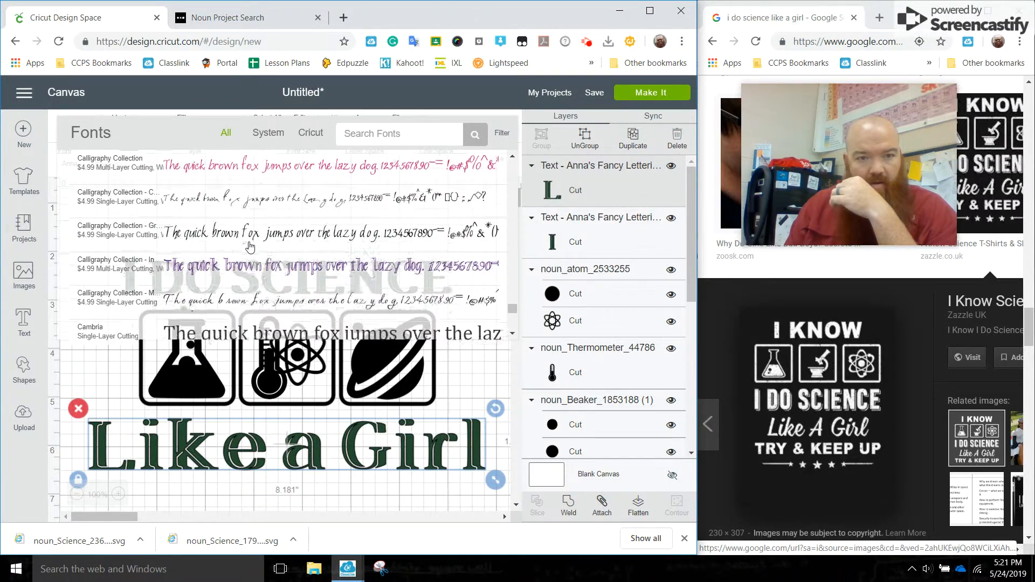
pyautogui.scroll(-3)
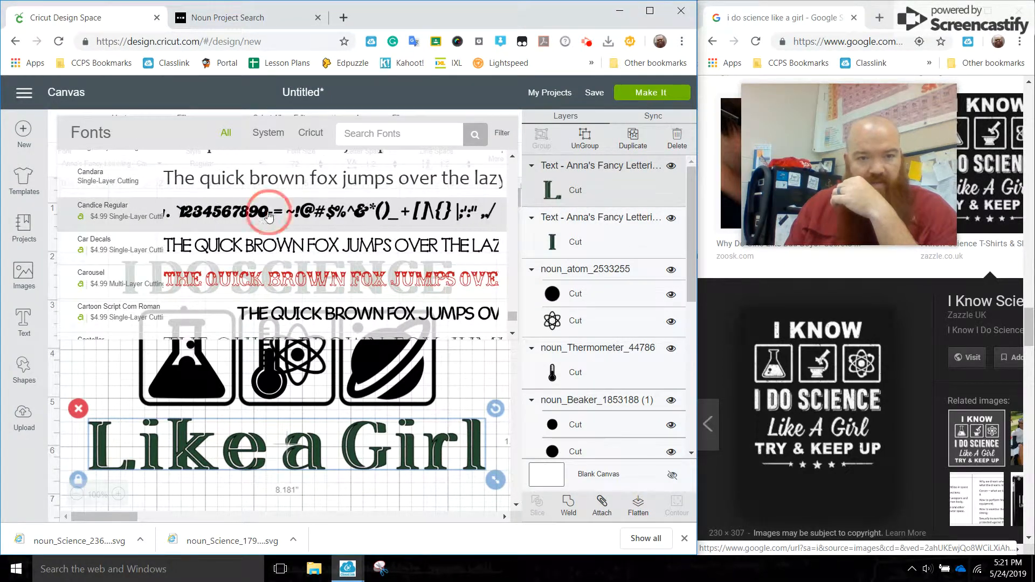
pyautogui.click(102, 210)
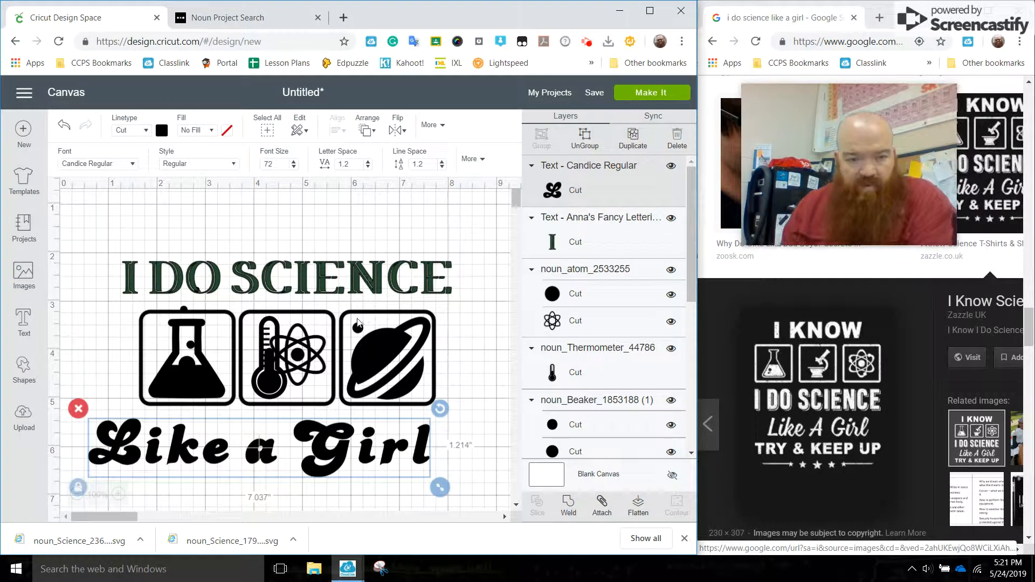
pyautogui.moveTo(438, 487); pyautogui.dragTo(470, 494)
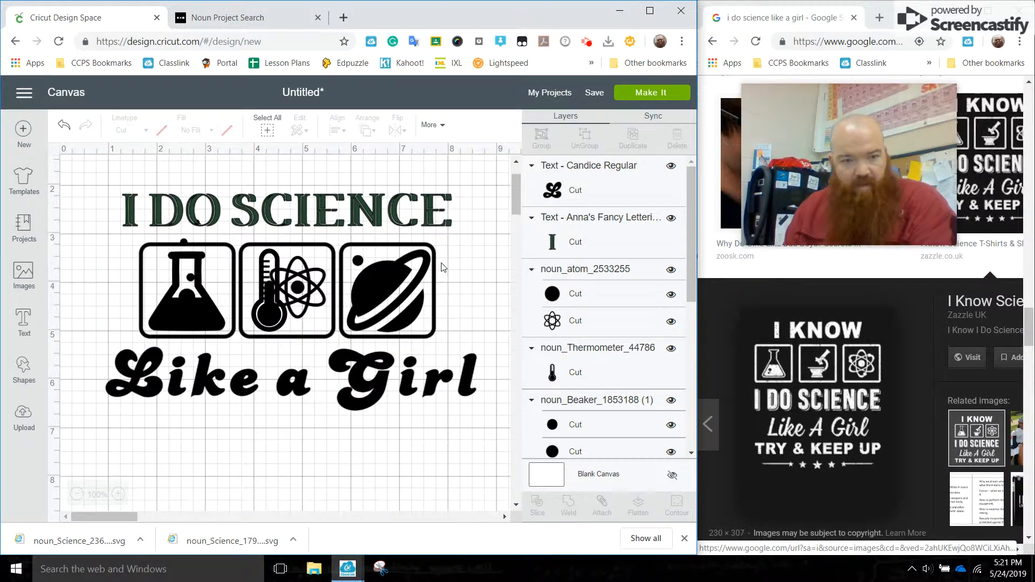
pyautogui.moveTo(304, 386)
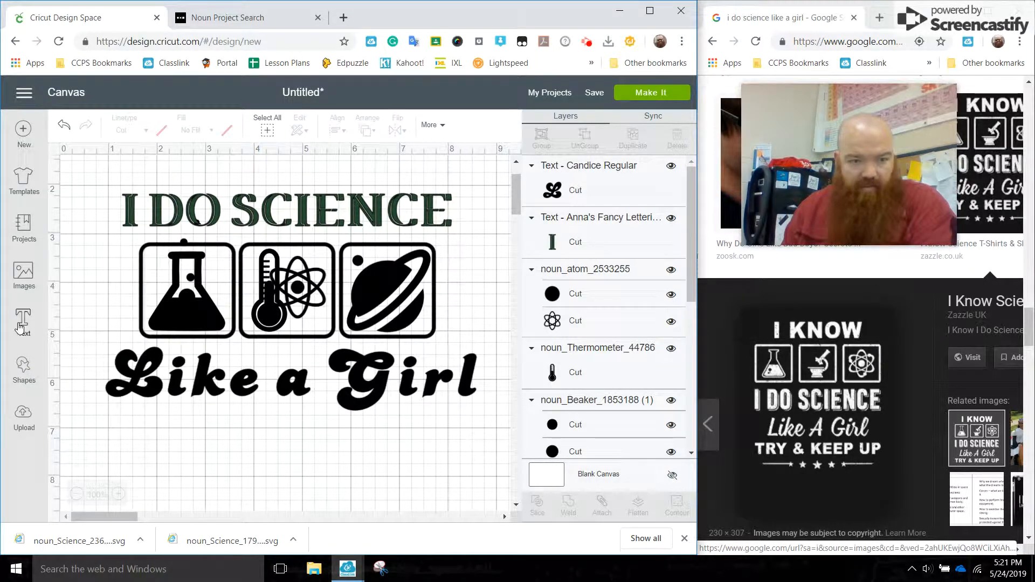
# Step: Start a new tagline text box with a draft 'to ke' and move it below 'Like a Girl'
pyautogui.click(22, 324)
pyautogui.write('Tr')
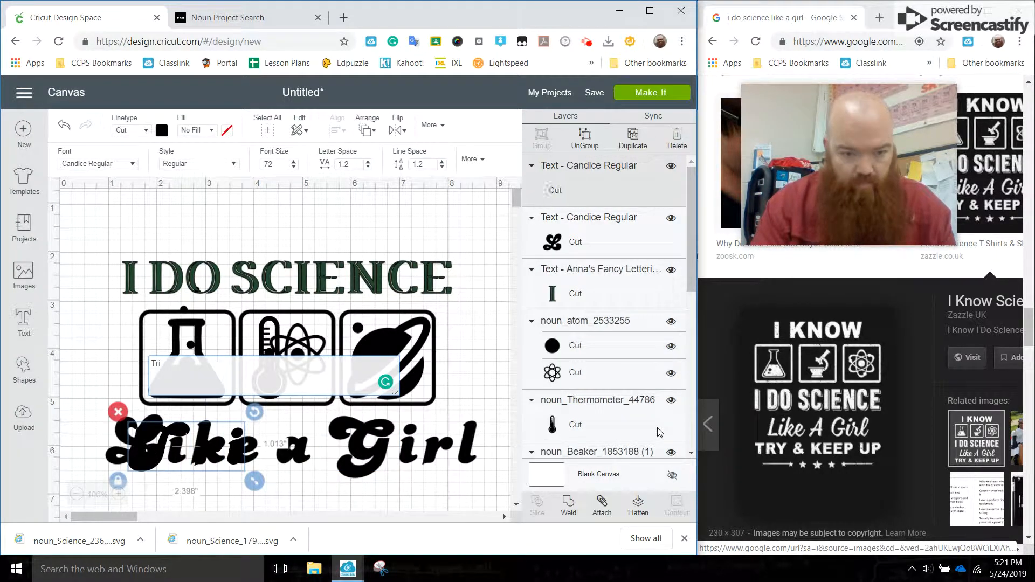
pyautogui.write('to keep up')
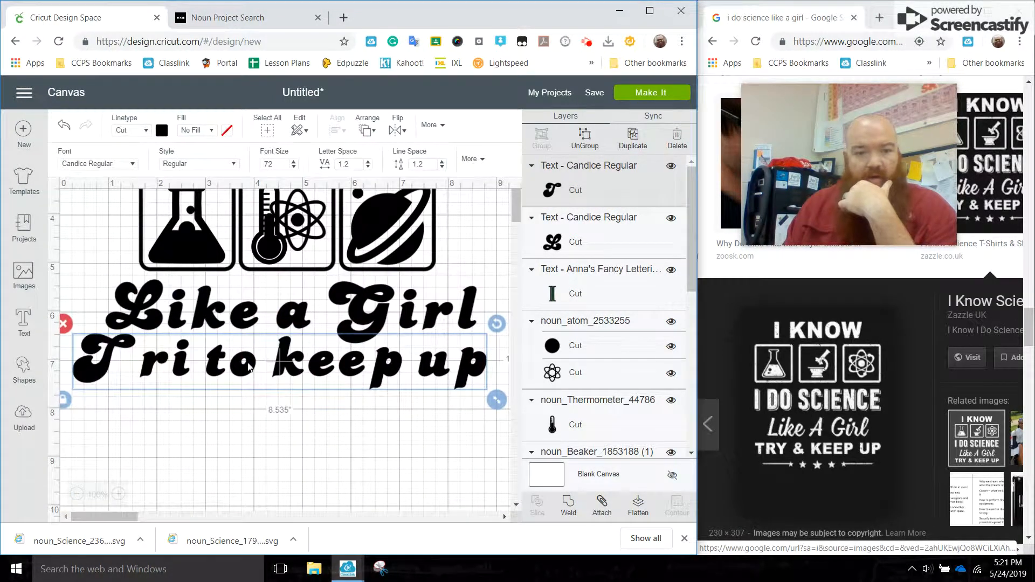
pyautogui.moveTo(281, 360); pyautogui.dragTo(280, 386)
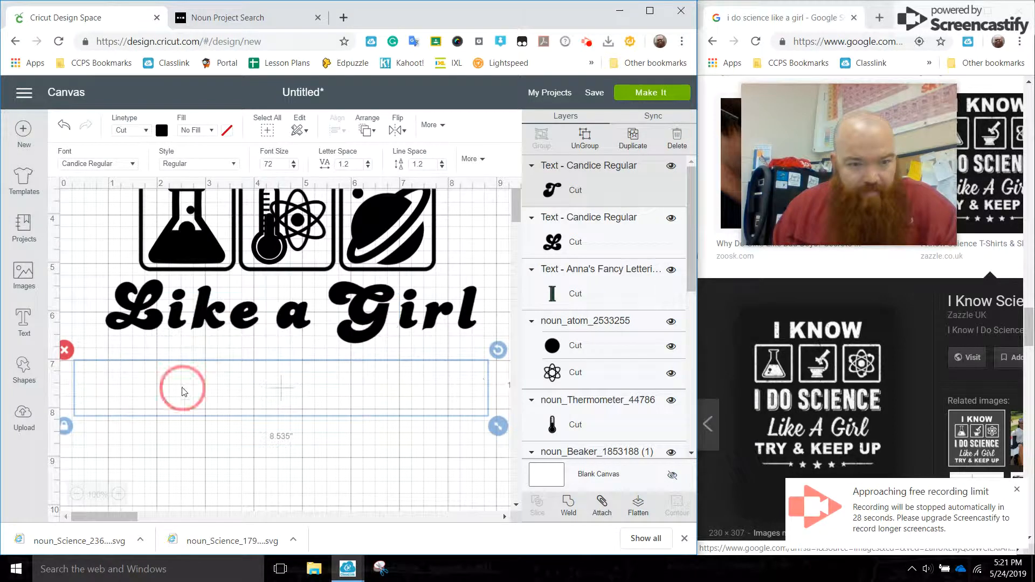
# Step: Enter 'Try to keep up' (typed 'Tri to keep up') and centre it beneath 'Like a Girl'
pyautogui.write('Tri to keep up')
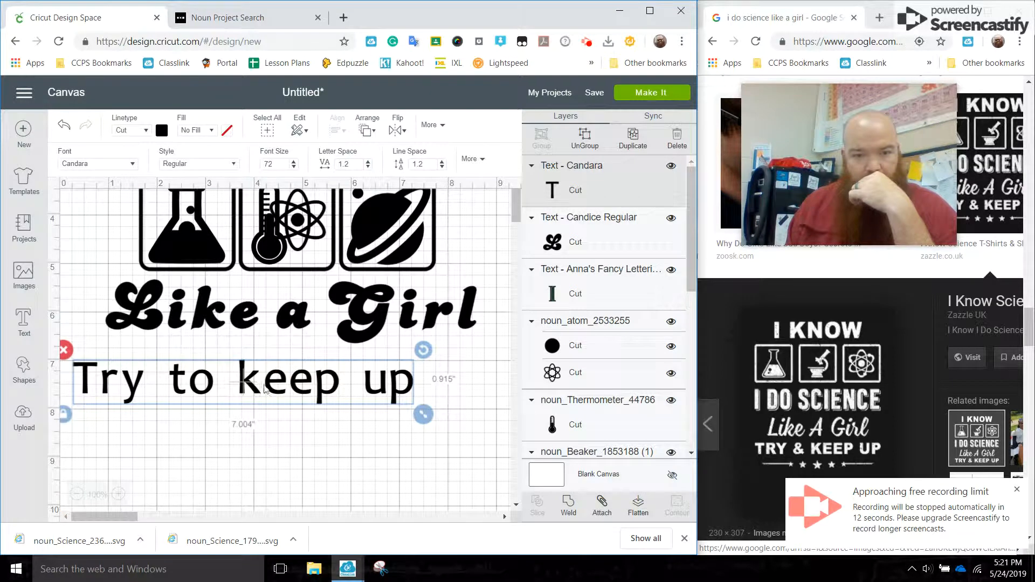
pyautogui.moveTo(264, 379); pyautogui.dragTo(297, 357)
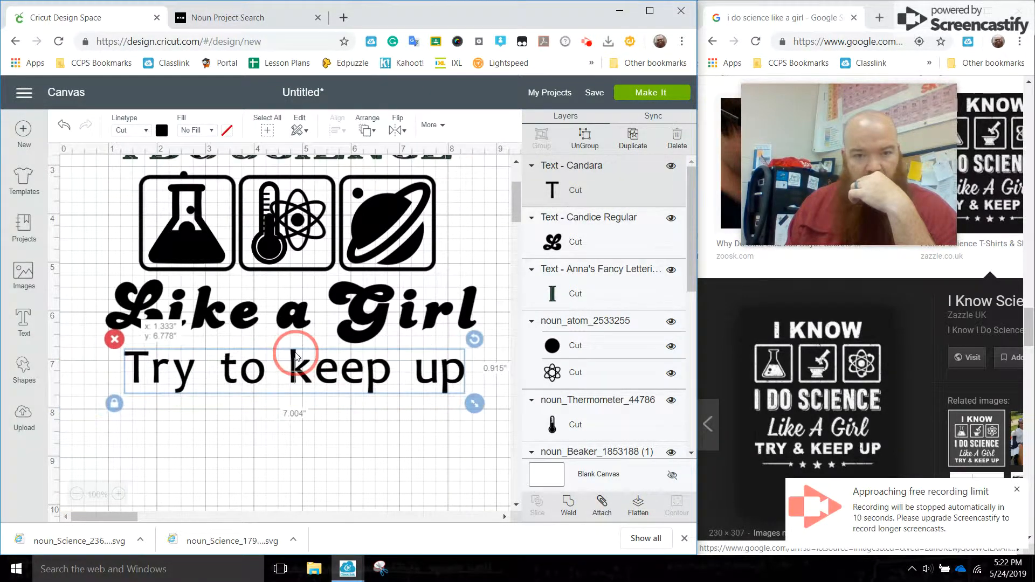